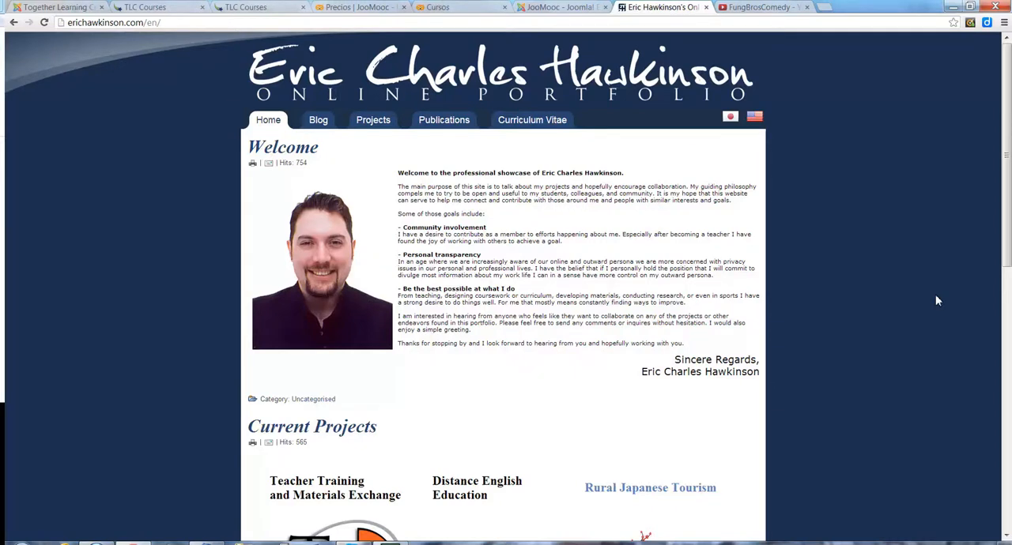
mouse_move(954, 299)
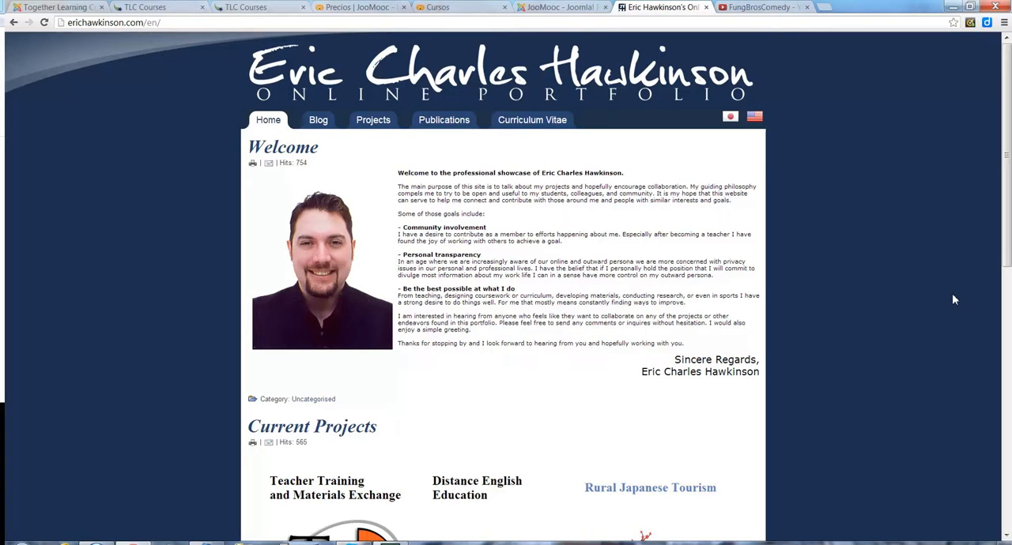
Review JooMooc's directory listing: version, Joomla 3 compatibility, license and screenshots.
click(557, 7)
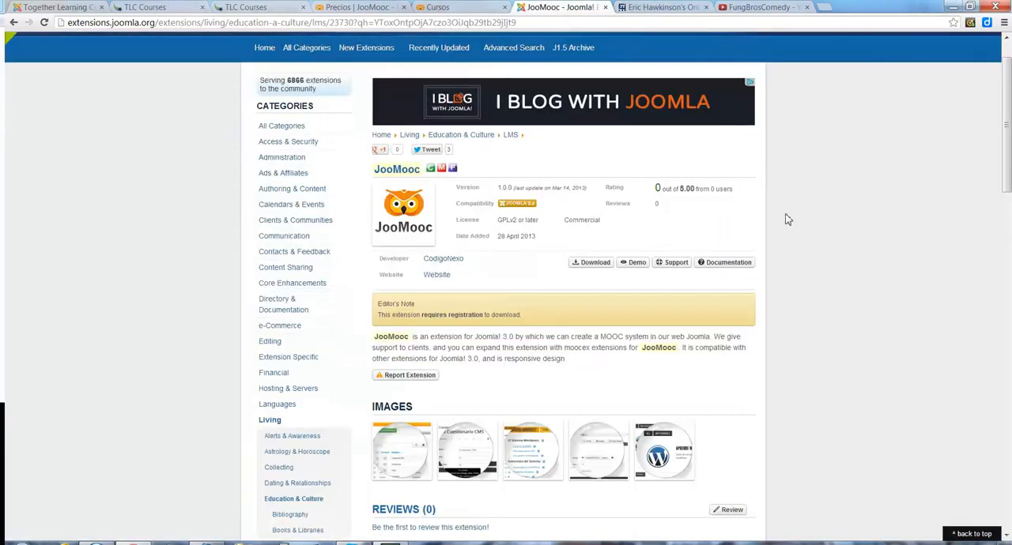
mouse_move(814, 245)
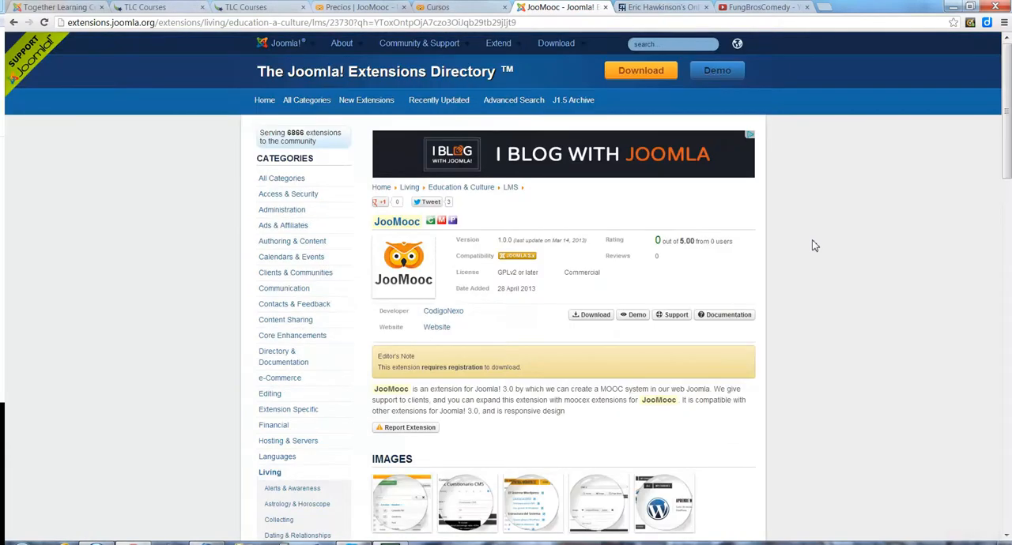
mouse_move(809, 250)
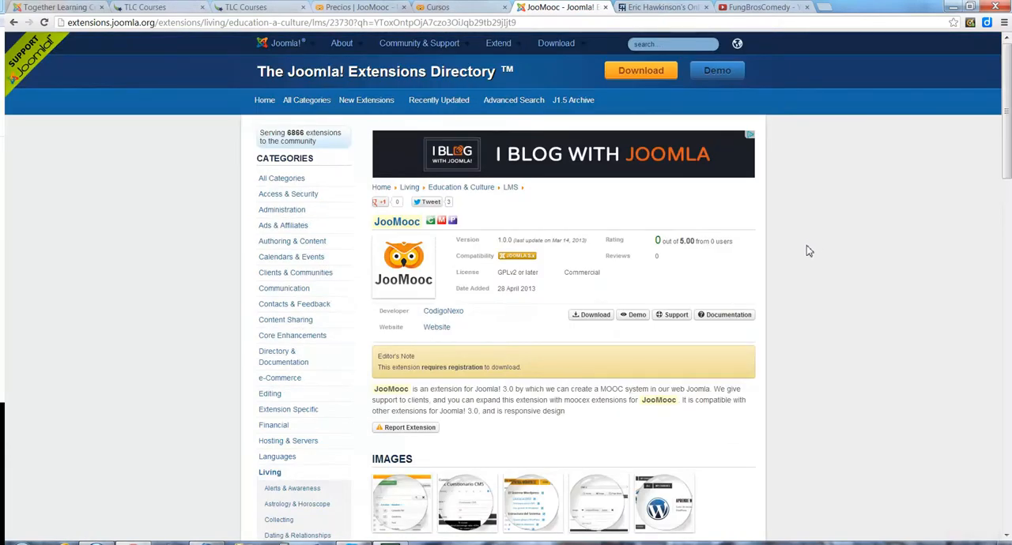
scroll(down, 3)
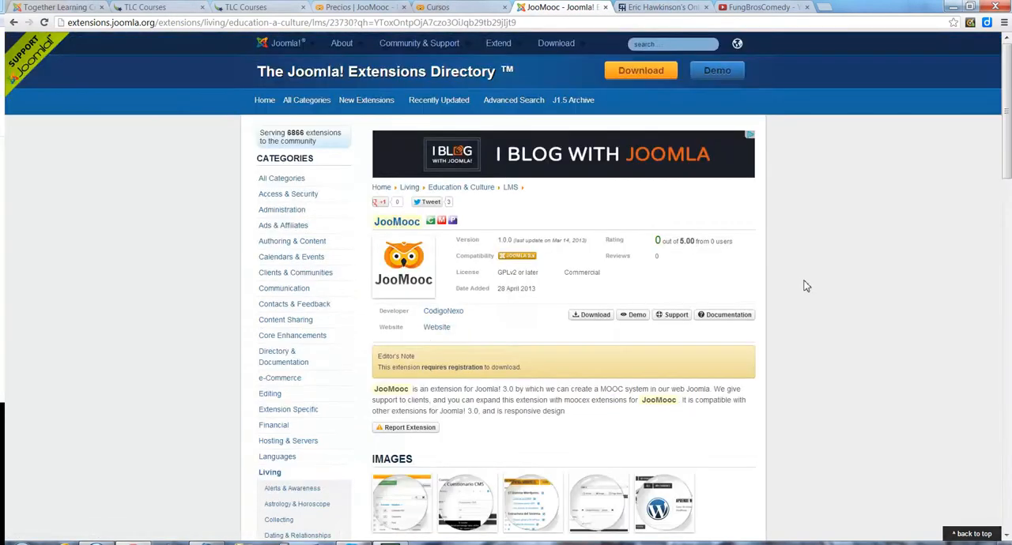
scroll(down, 3)
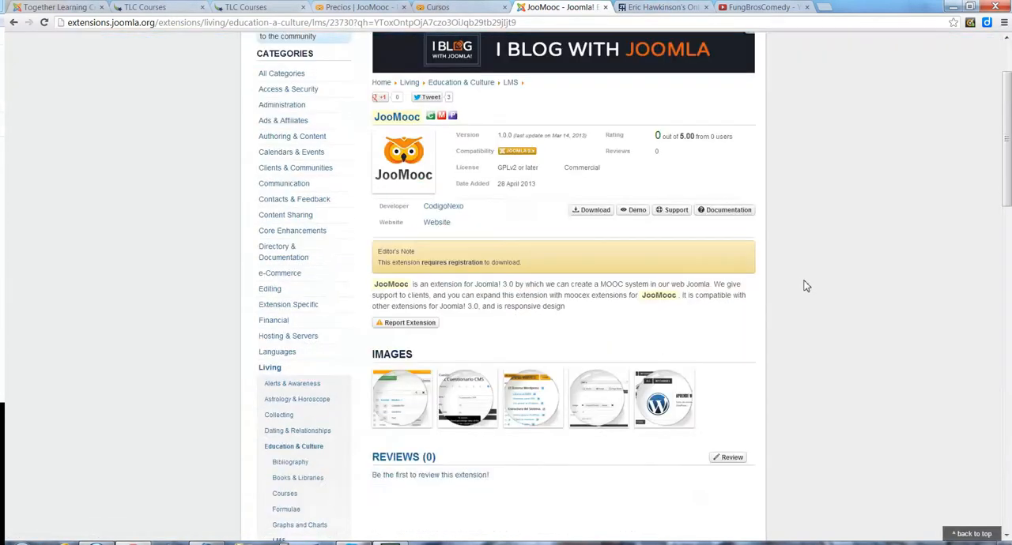
scroll(up, 3)
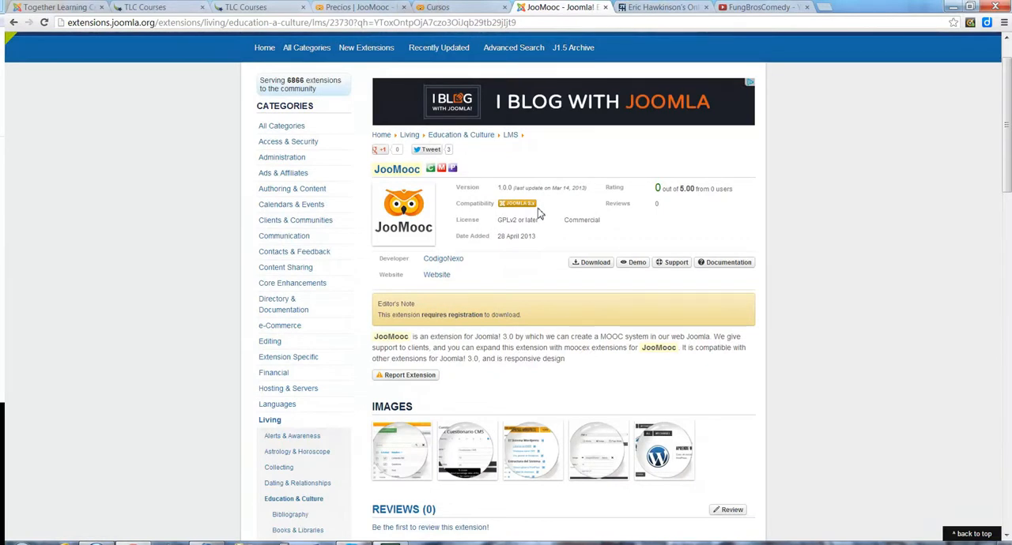
mouse_move(894, 263)
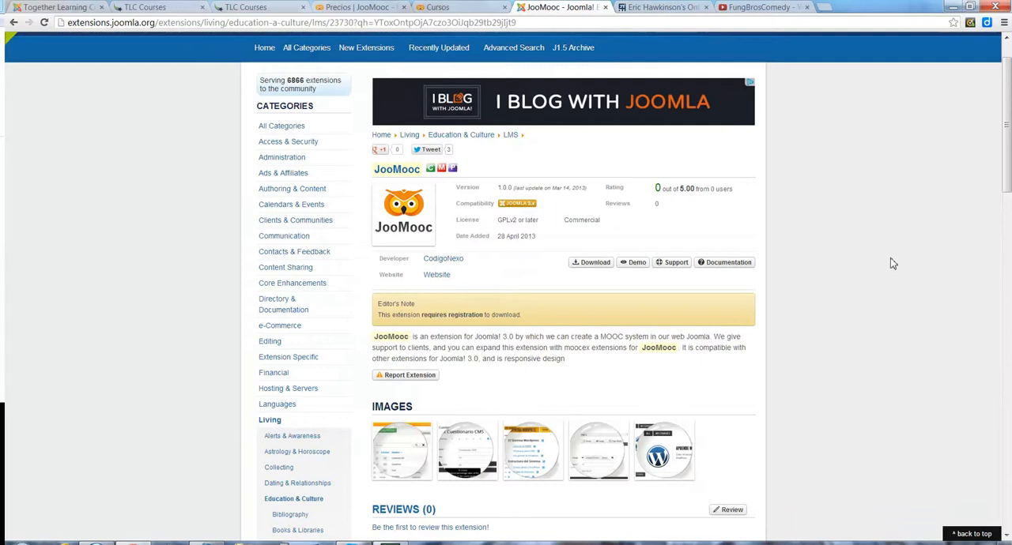
mouse_move(873, 269)
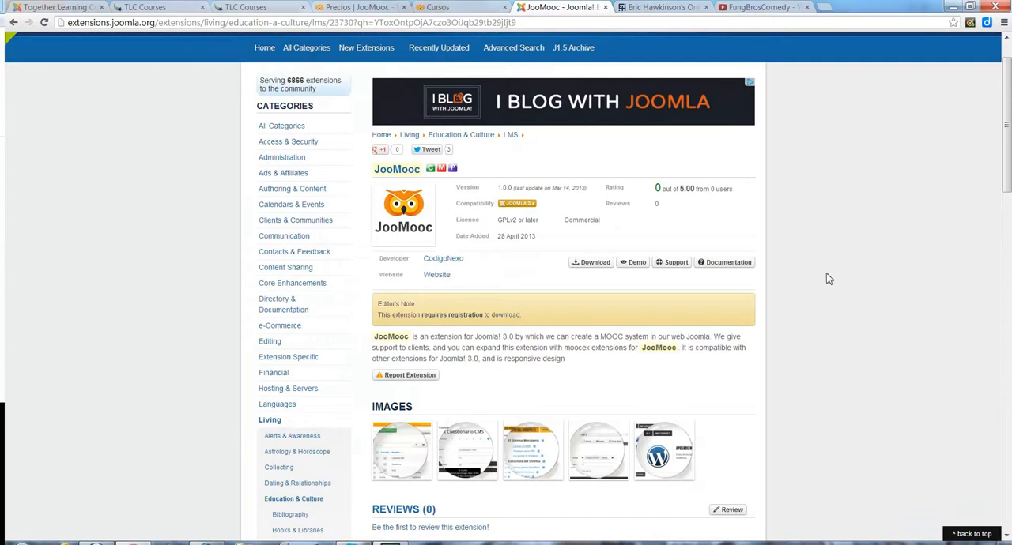
mouse_move(438, 48)
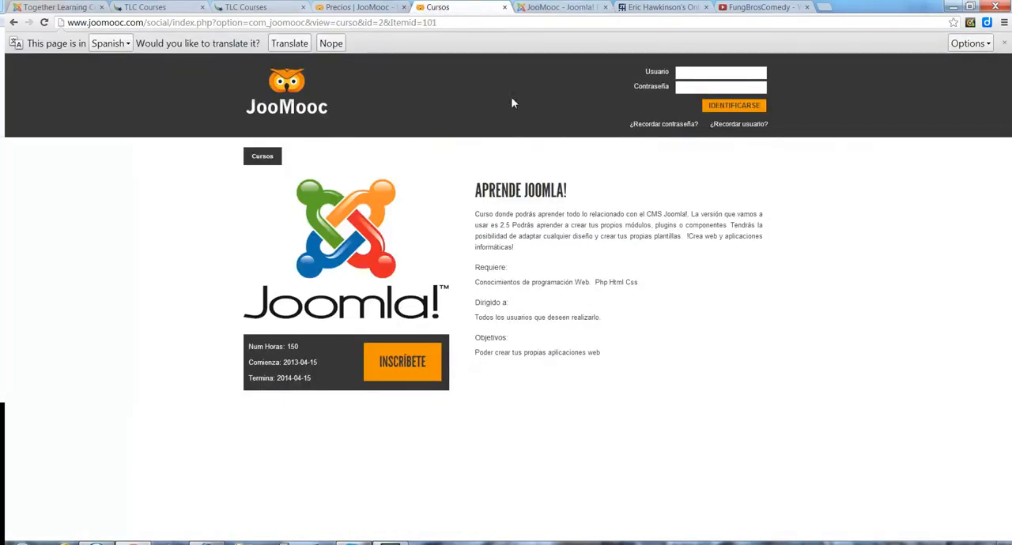
mouse_move(698, 309)
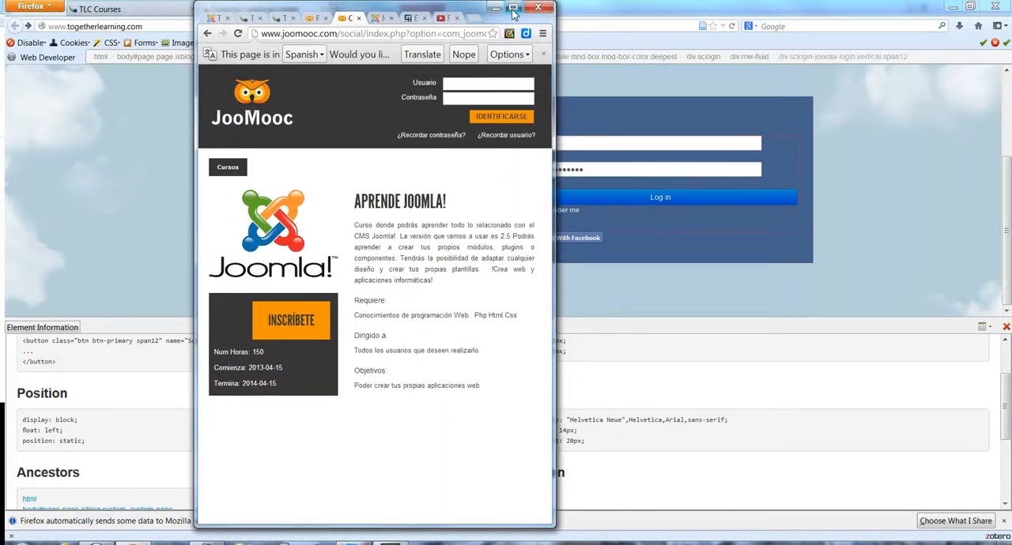
Maximize the course page, then view JooMooc's pricing with the free demo and 99€ plans.
click(514, 8)
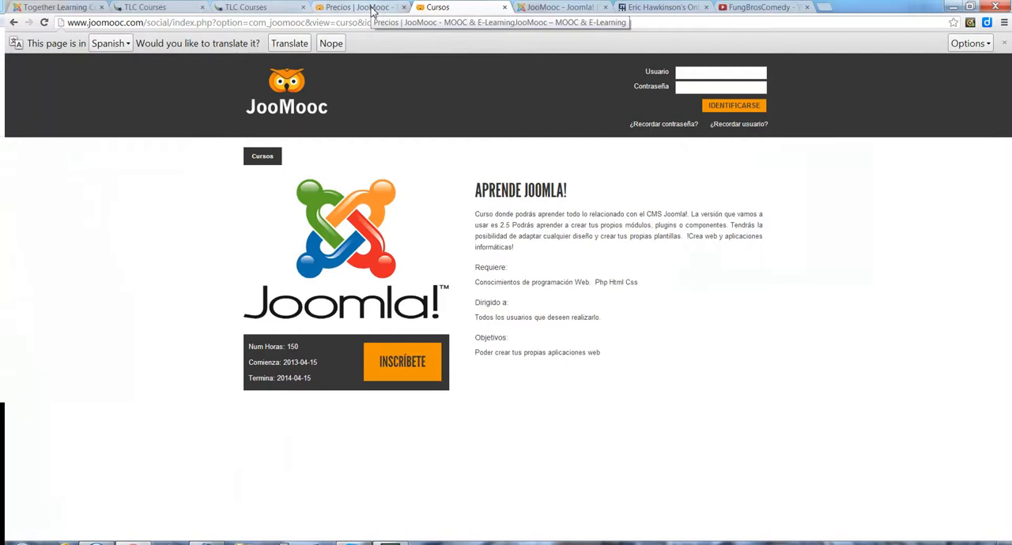
click(356, 7)
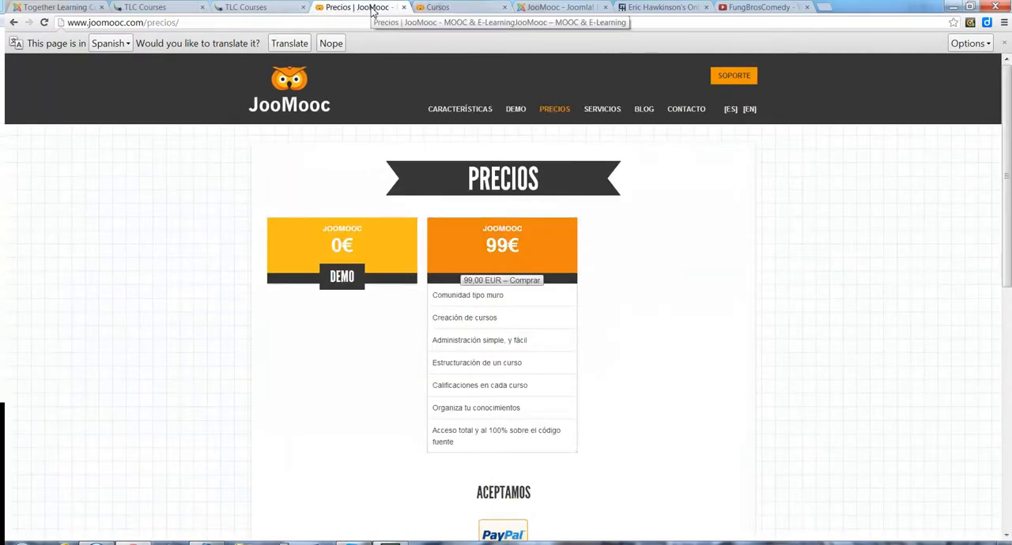
mouse_move(486, 241)
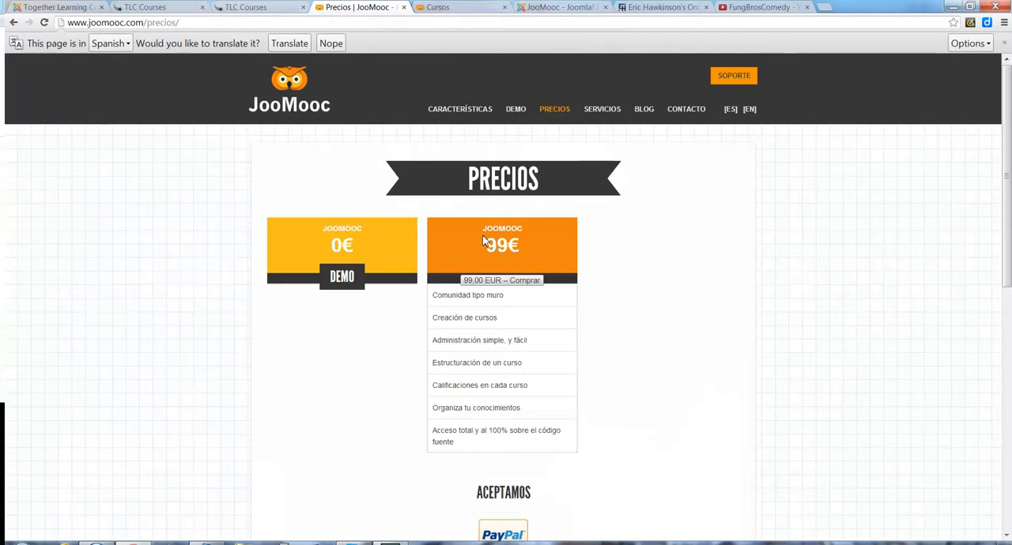
mouse_move(612, 274)
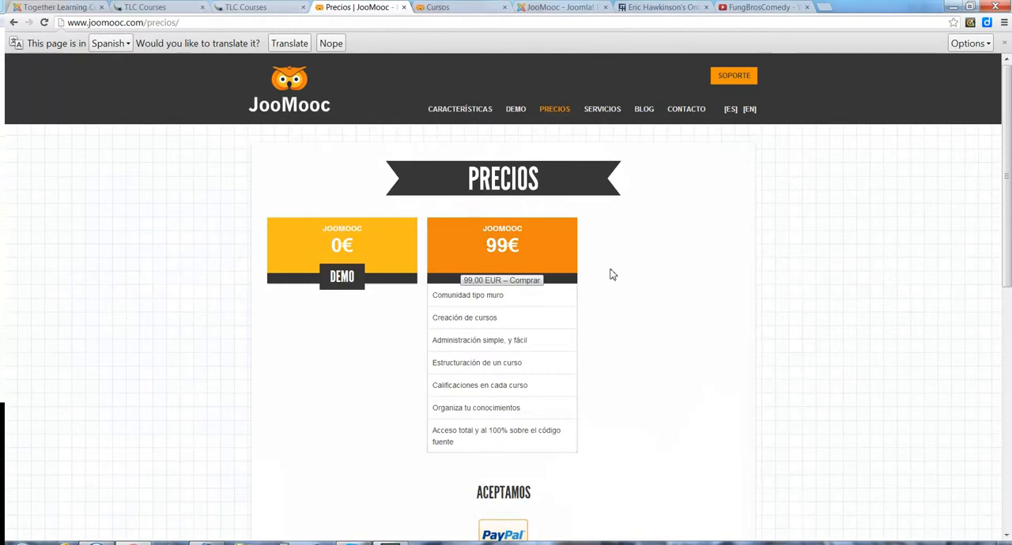
mouse_move(456, 7)
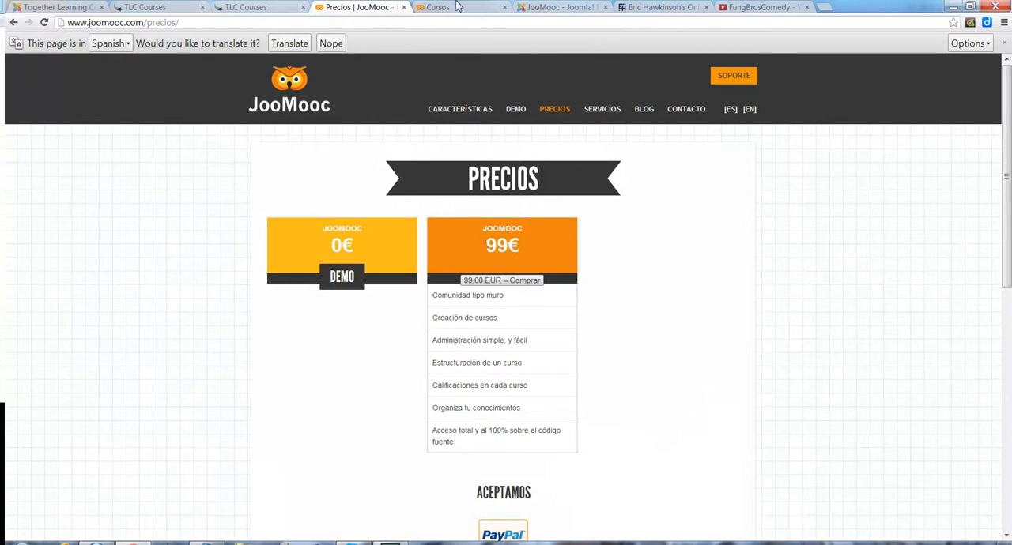
click(561, 7)
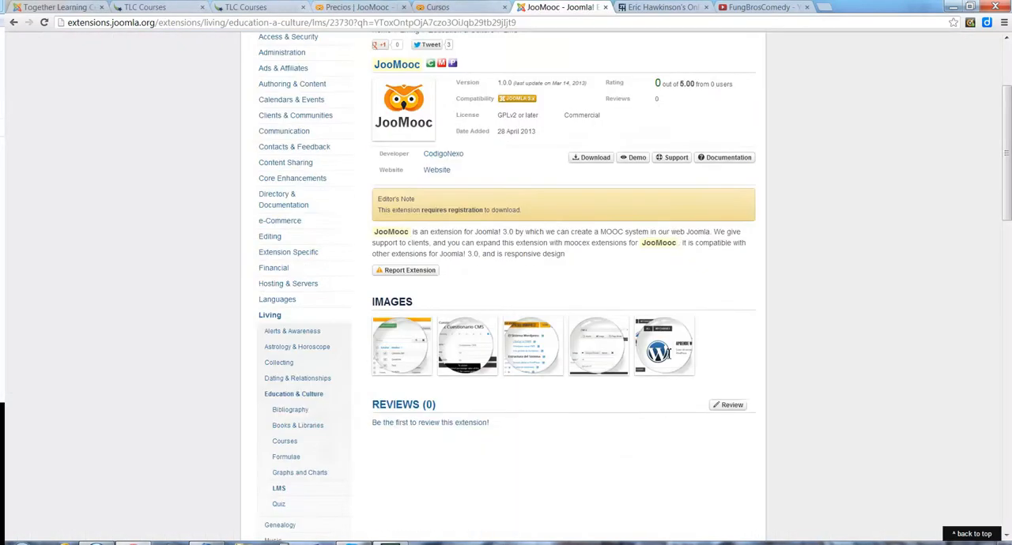
scroll(down, 3)
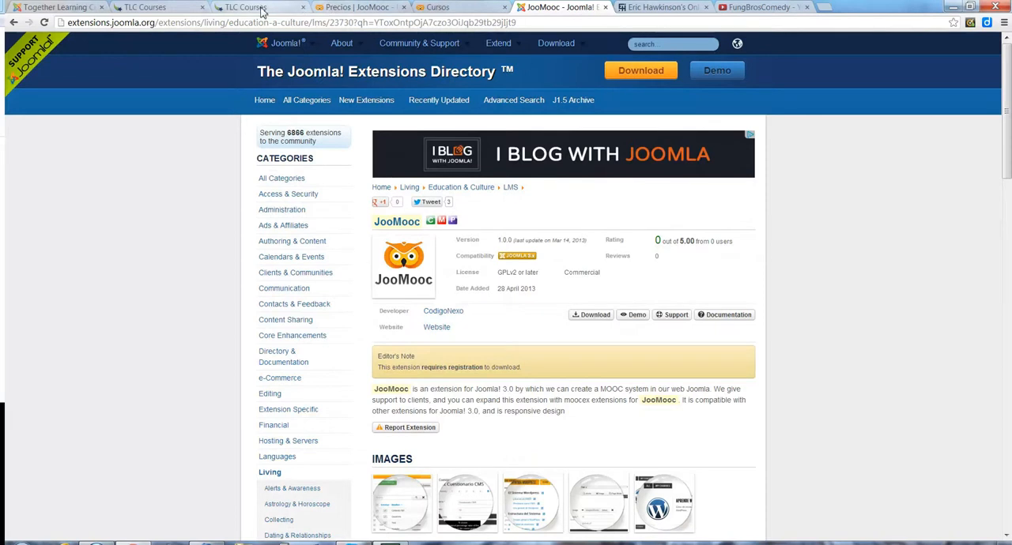
click(360, 7)
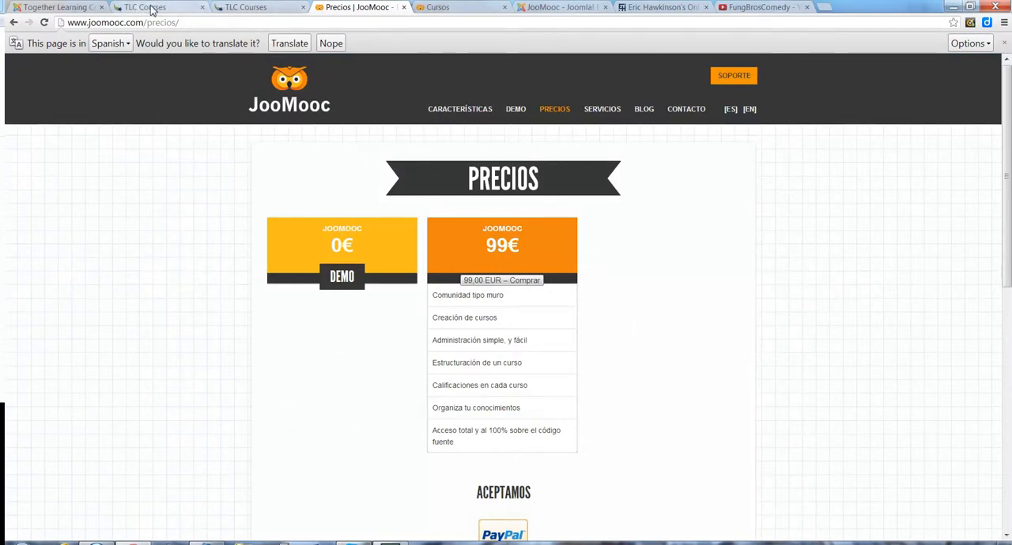
Switch between the Travel English and Be動詞 lesson pages and scroll the lesson list.
click(158, 7)
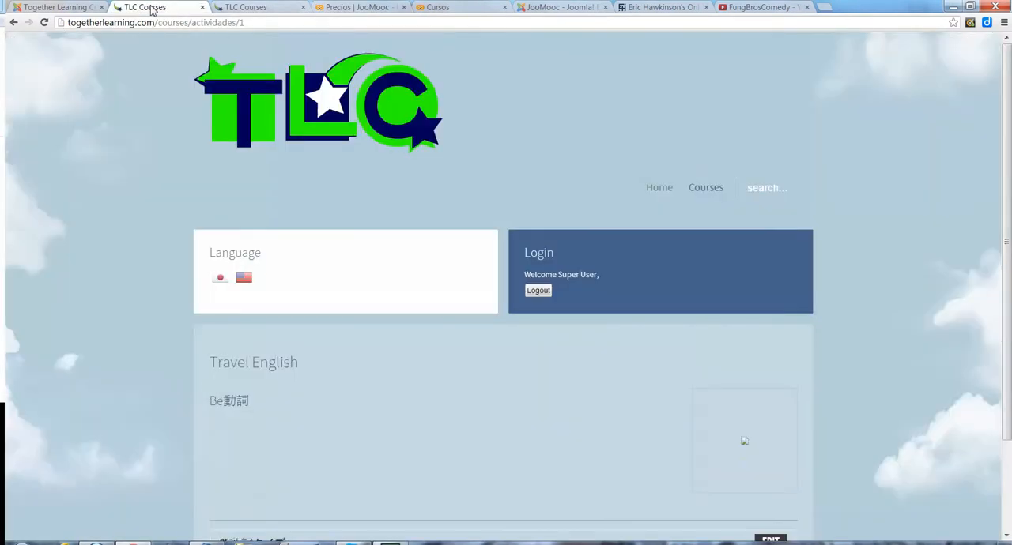
mouse_move(132, 116)
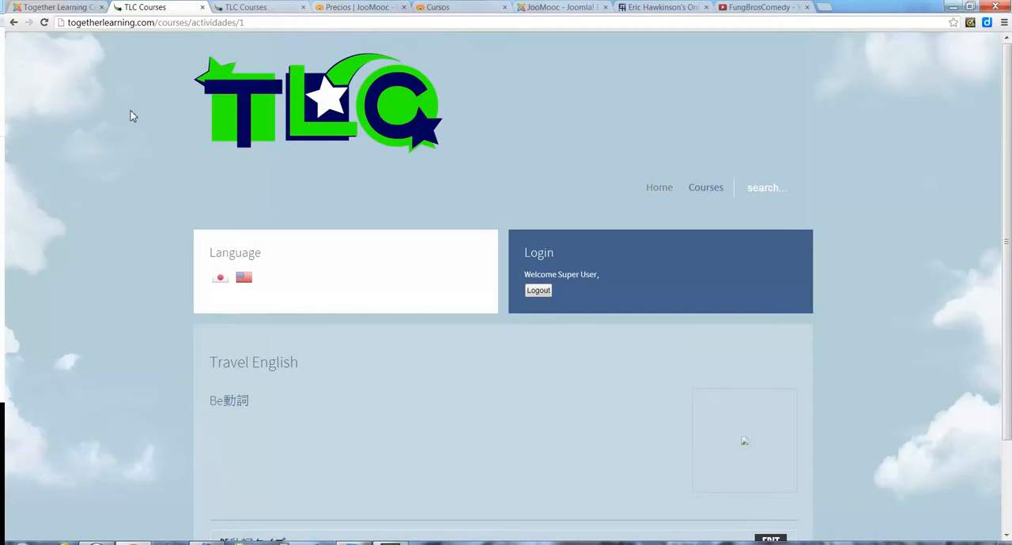
mouse_move(269, 16)
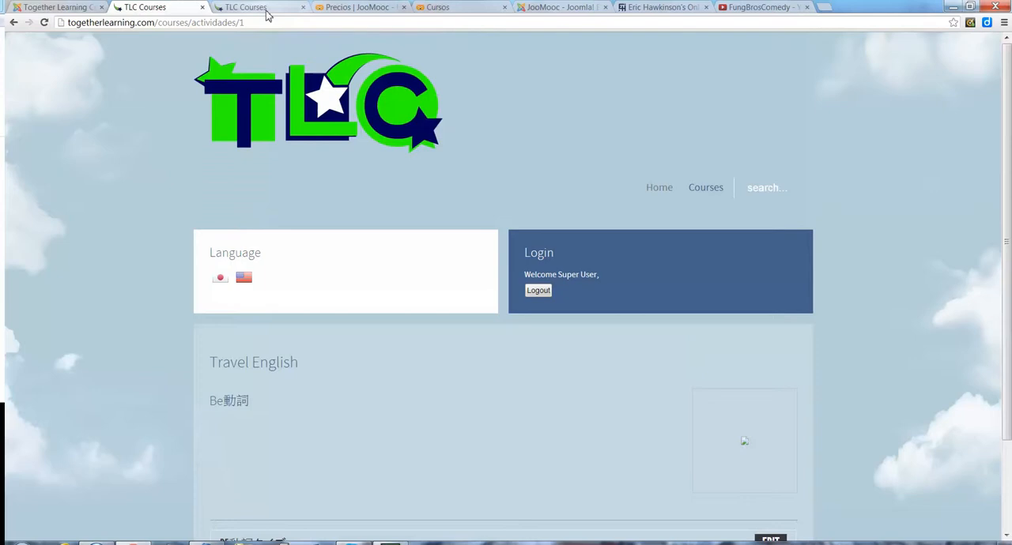
mouse_move(174, 206)
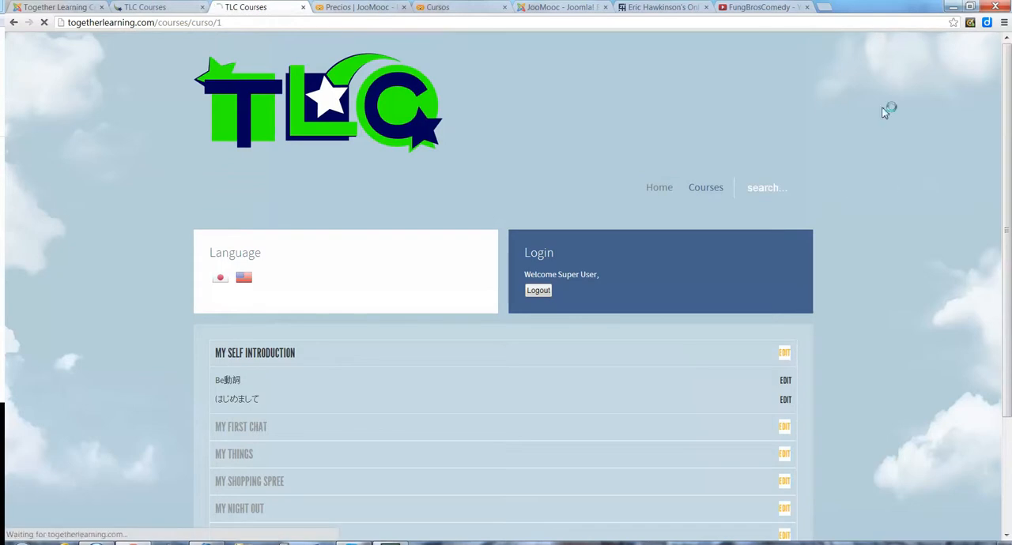
click(538, 290)
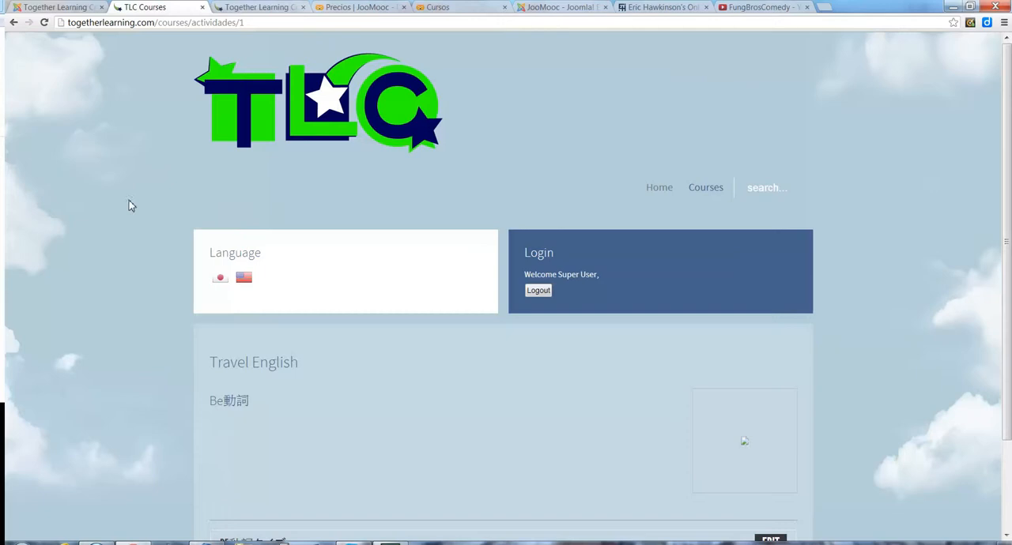
scroll(down, 3)
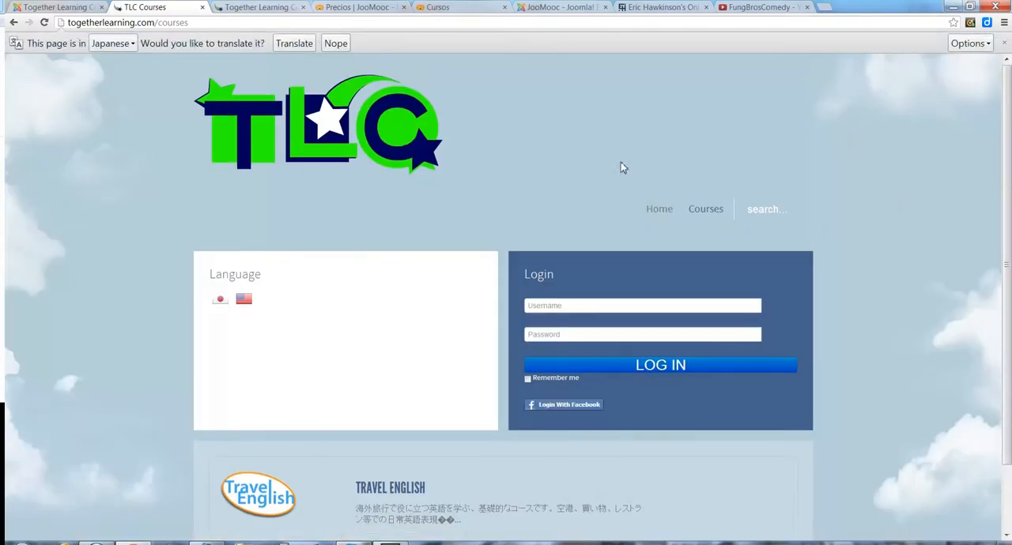
mouse_move(679, 412)
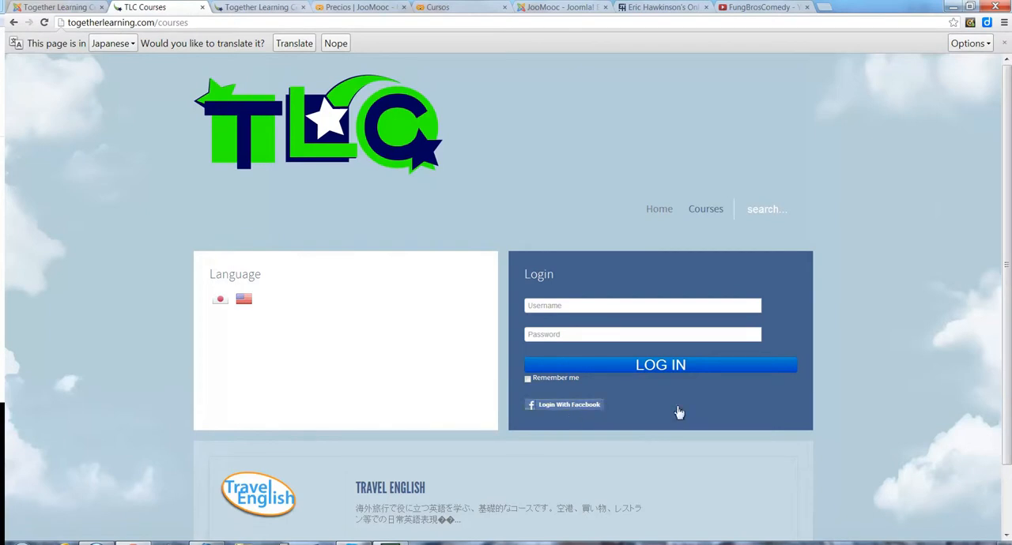
click(562, 405)
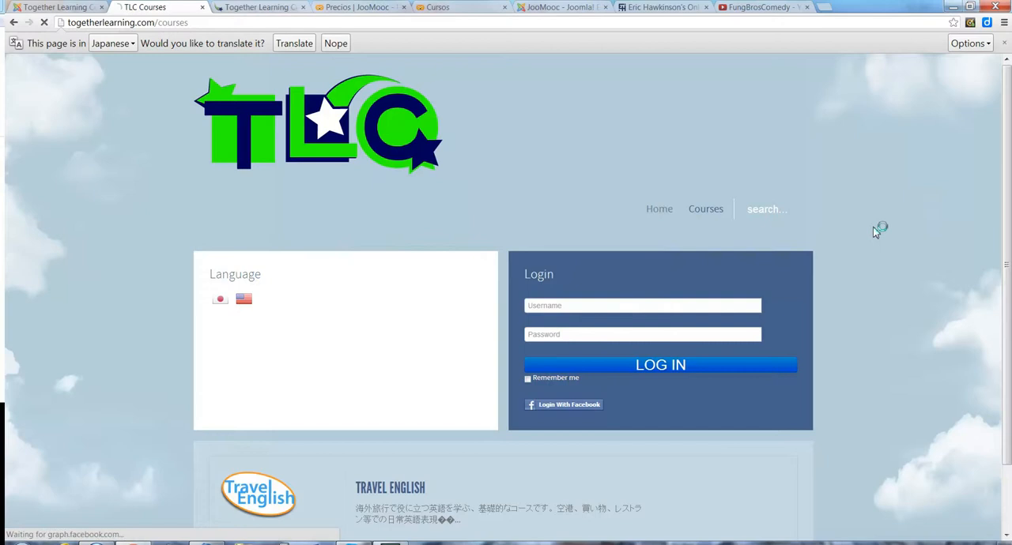
mouse_move(852, 255)
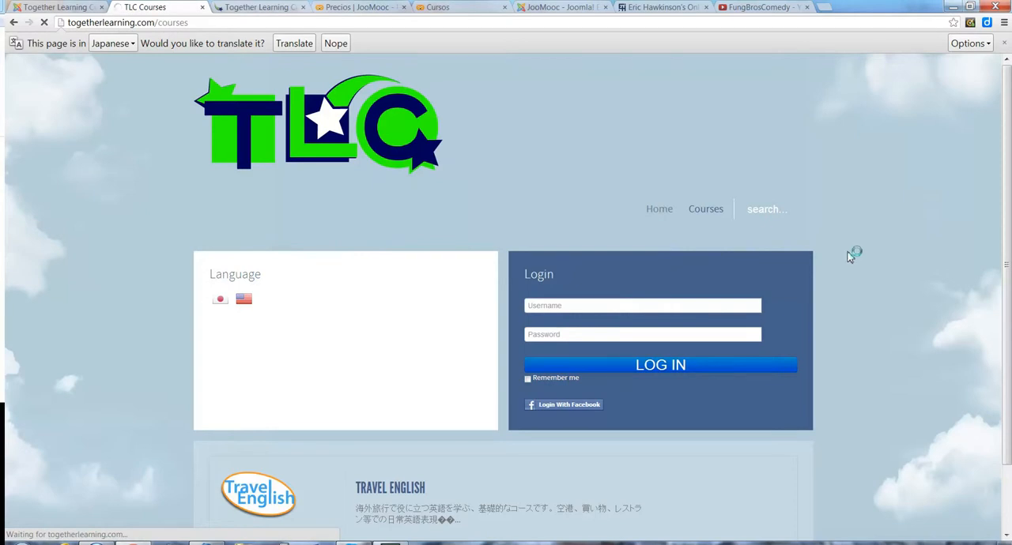
click(660, 365)
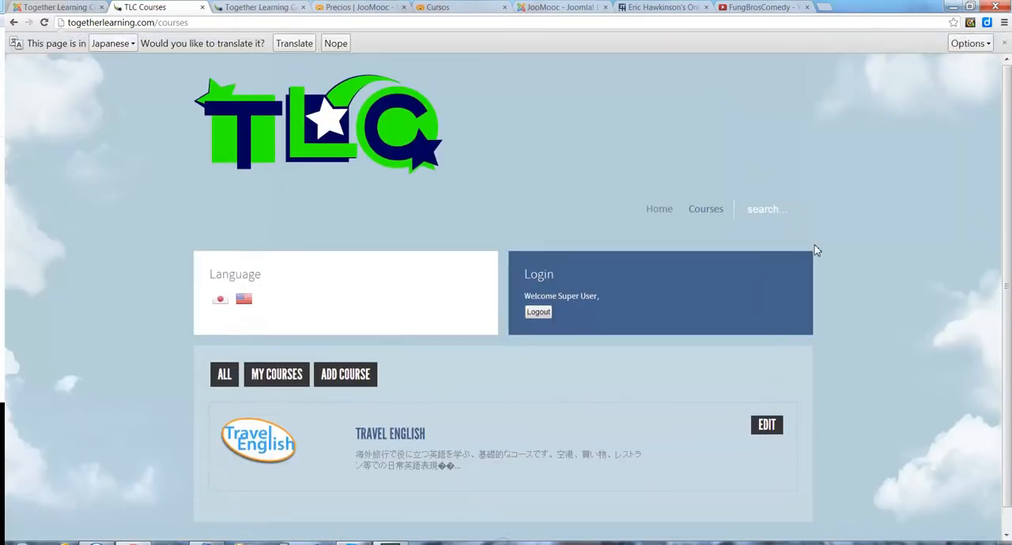
mouse_move(839, 238)
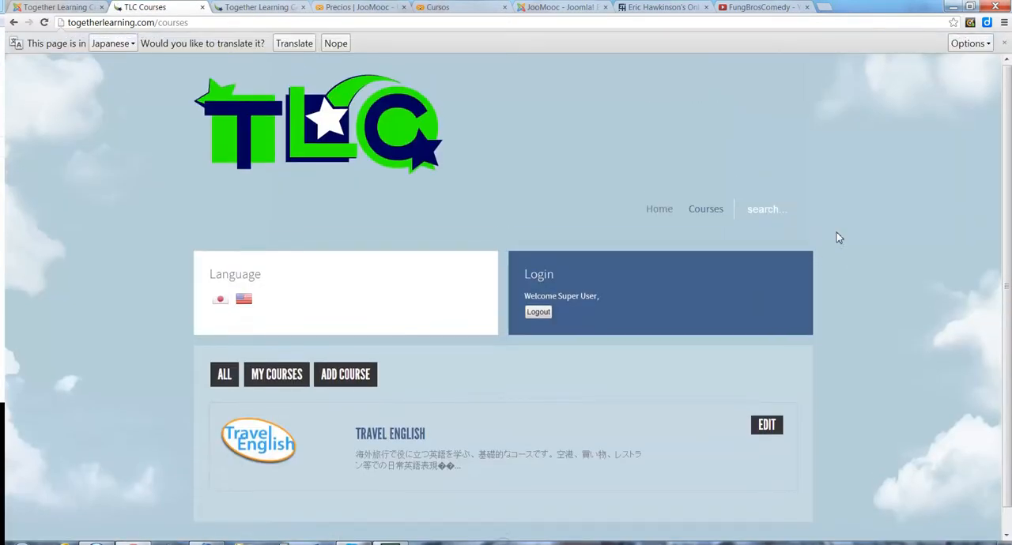
scroll(down, 3)
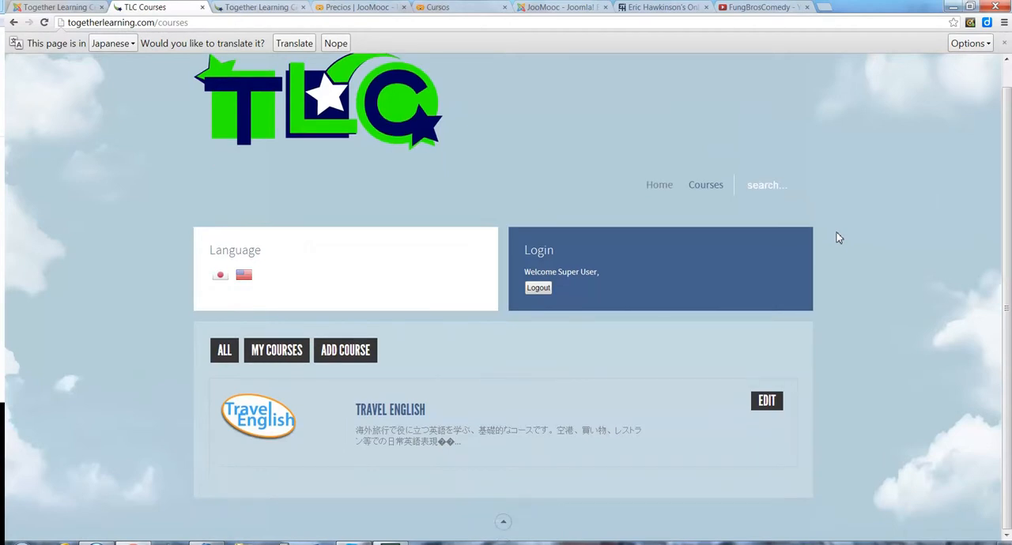
mouse_move(375, 438)
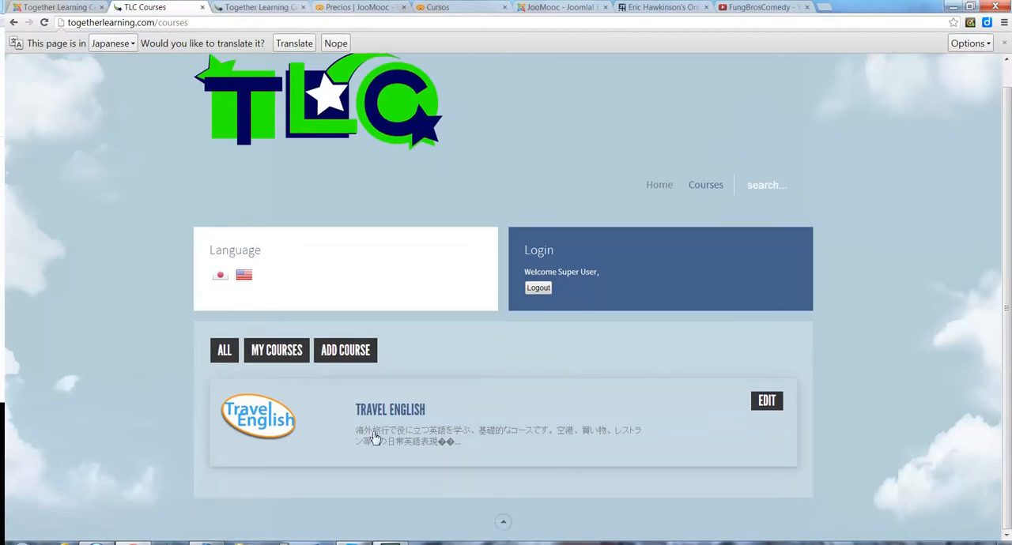
mouse_move(956, 36)
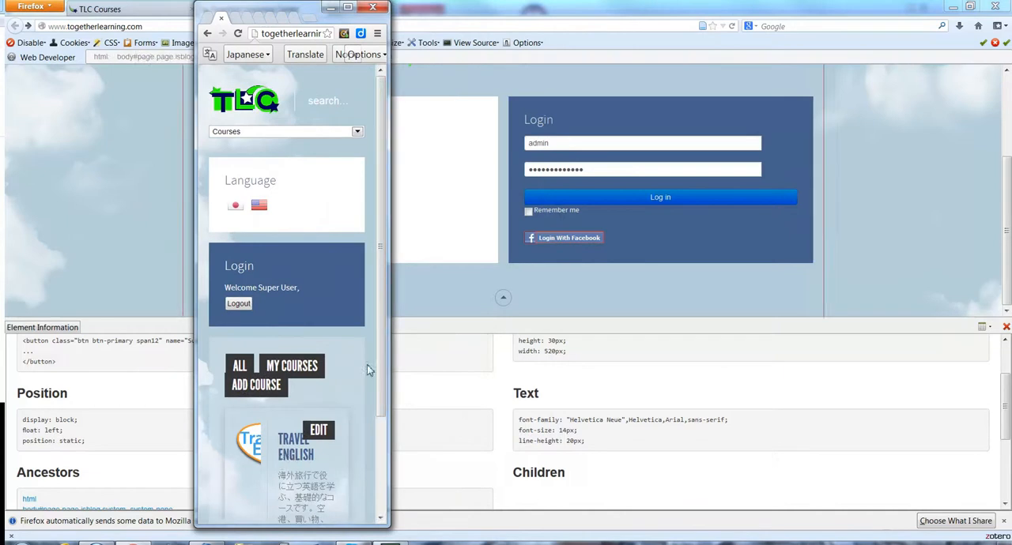
scroll(down, 3)
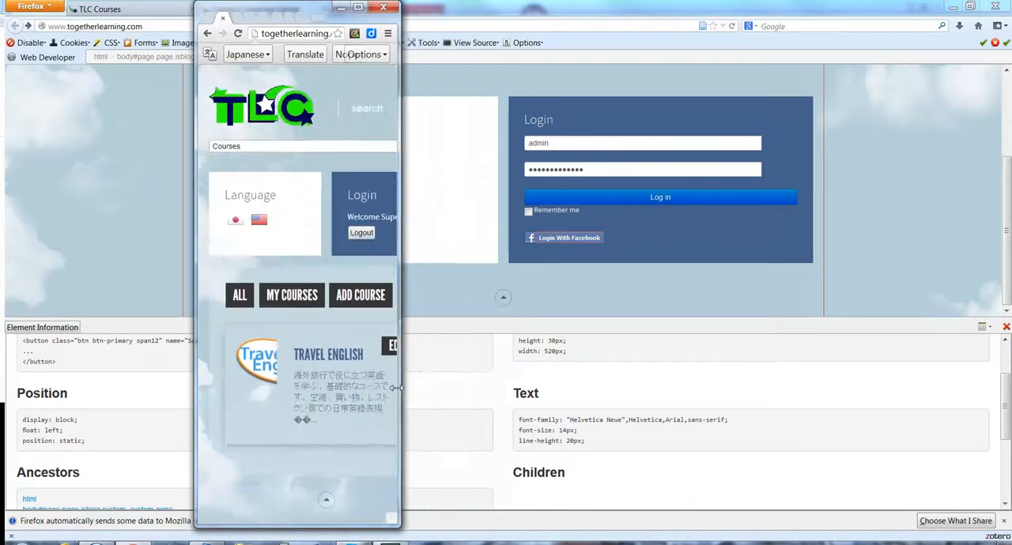
scroll(down, 3)
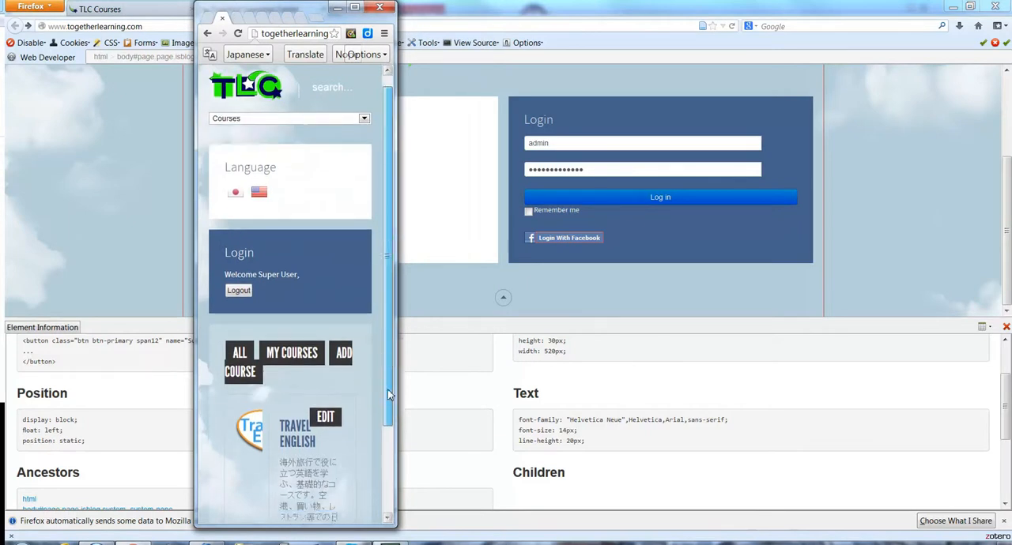
scroll(down, 3)
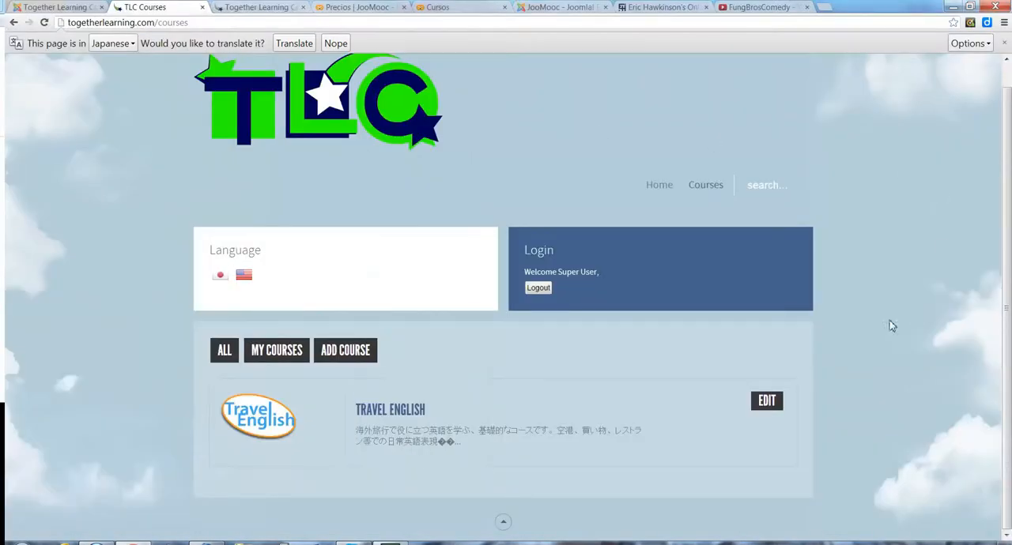
mouse_move(396, 427)
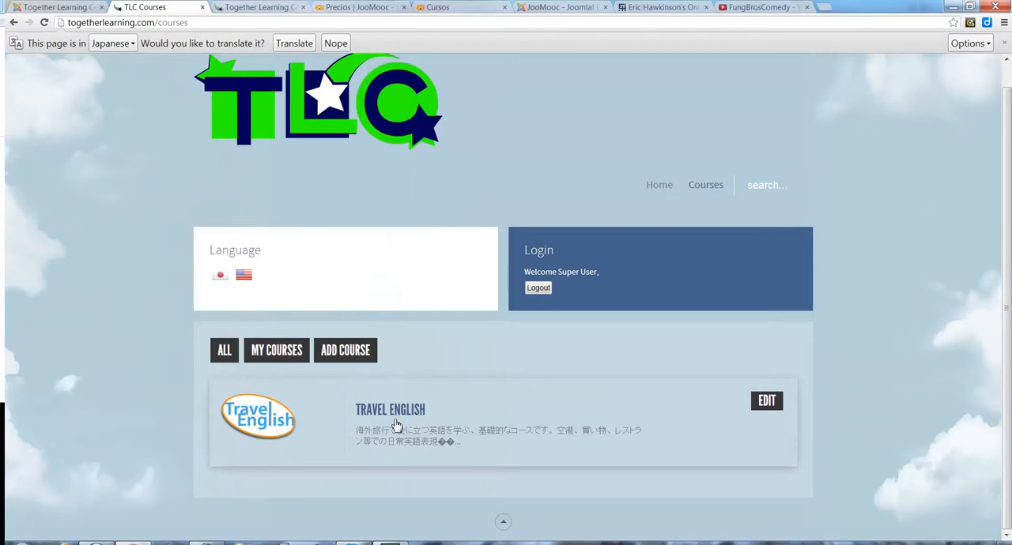
Open TRAVEL ENGLISH and scroll its units down to the Self Introduction lessons.
click(389, 409)
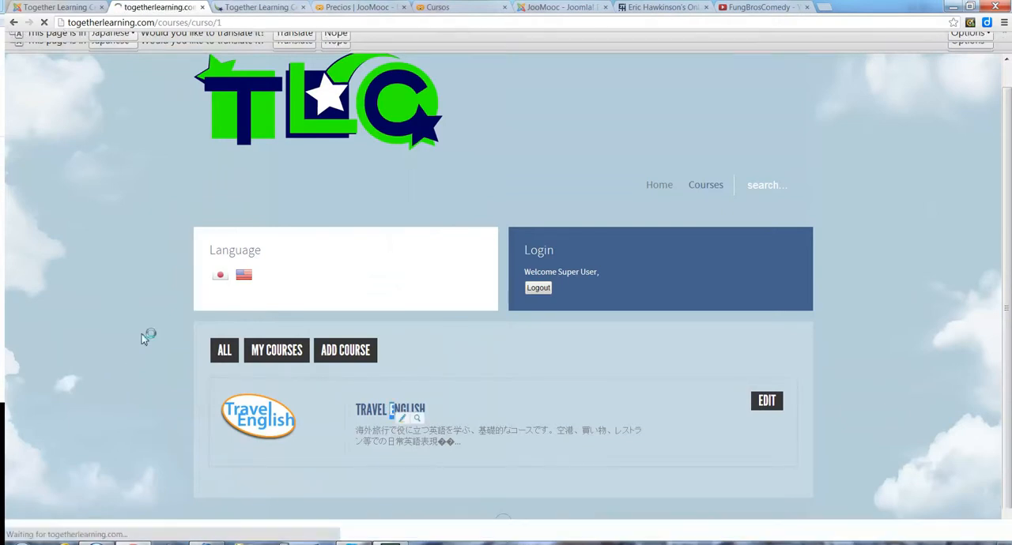
click(390, 410)
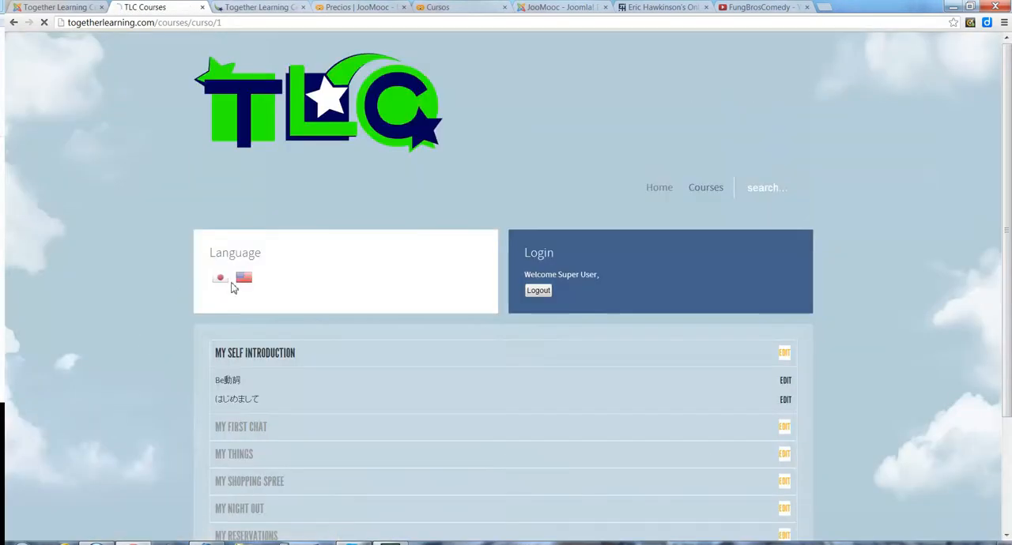
scroll(down, 3)
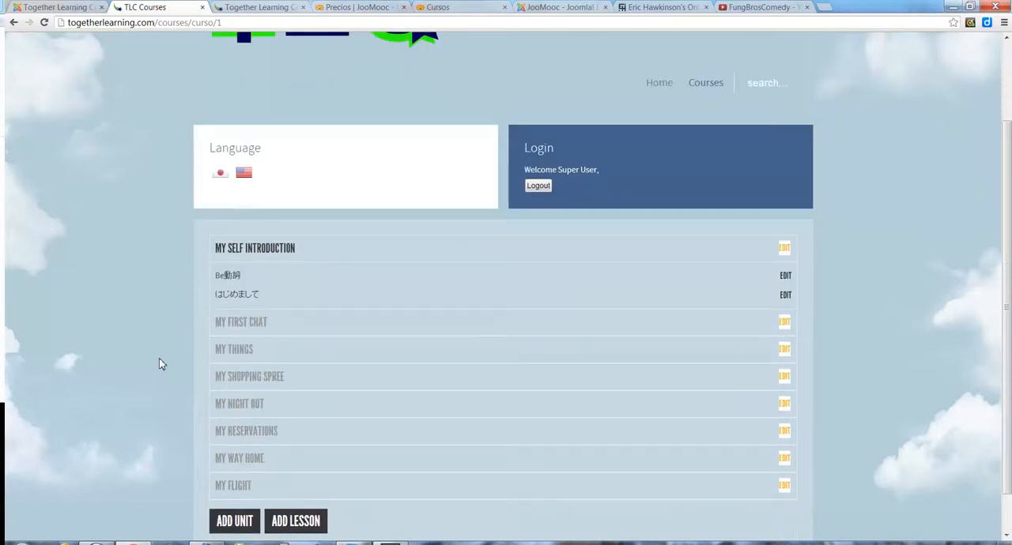
mouse_move(286, 328)
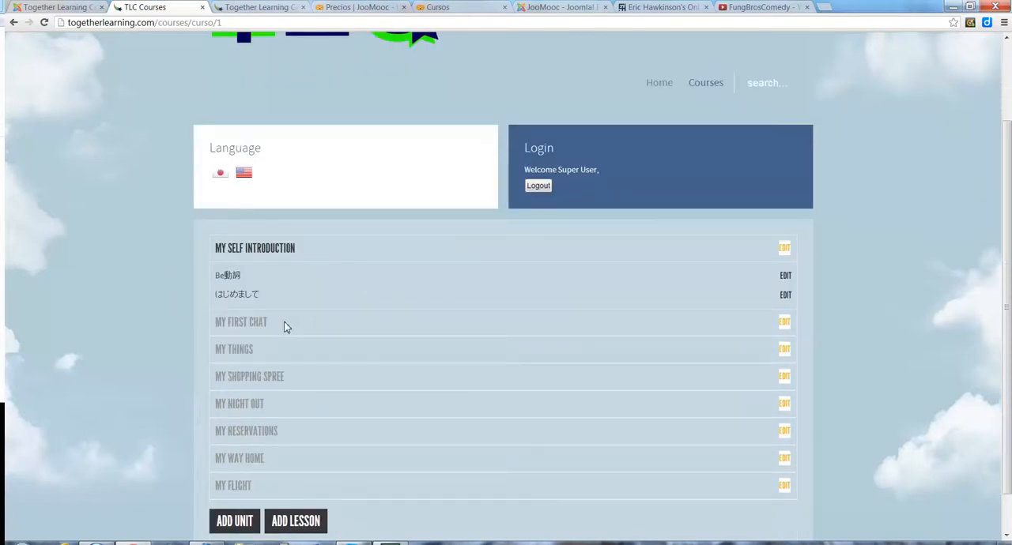
mouse_move(291, 502)
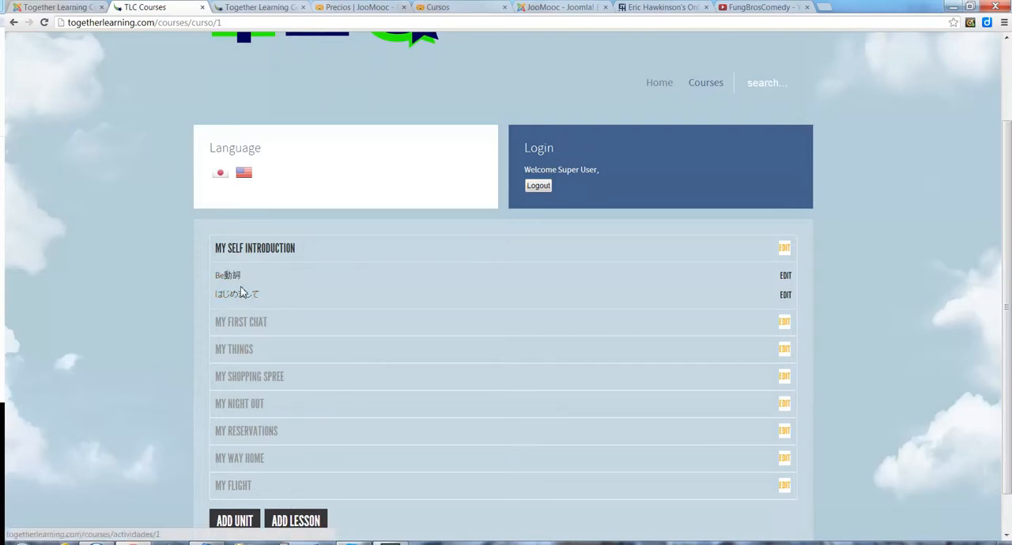
mouse_move(338, 251)
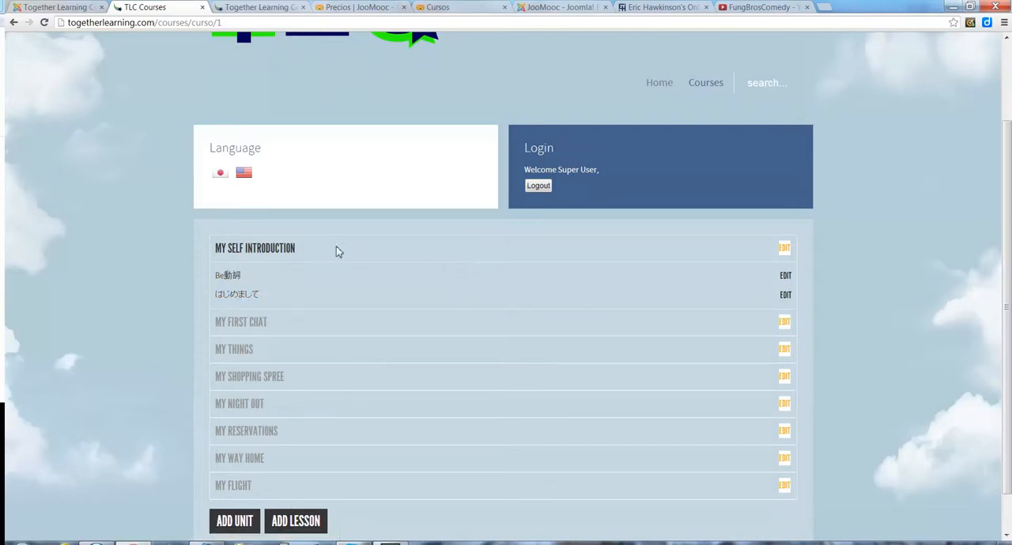
click(227, 275)
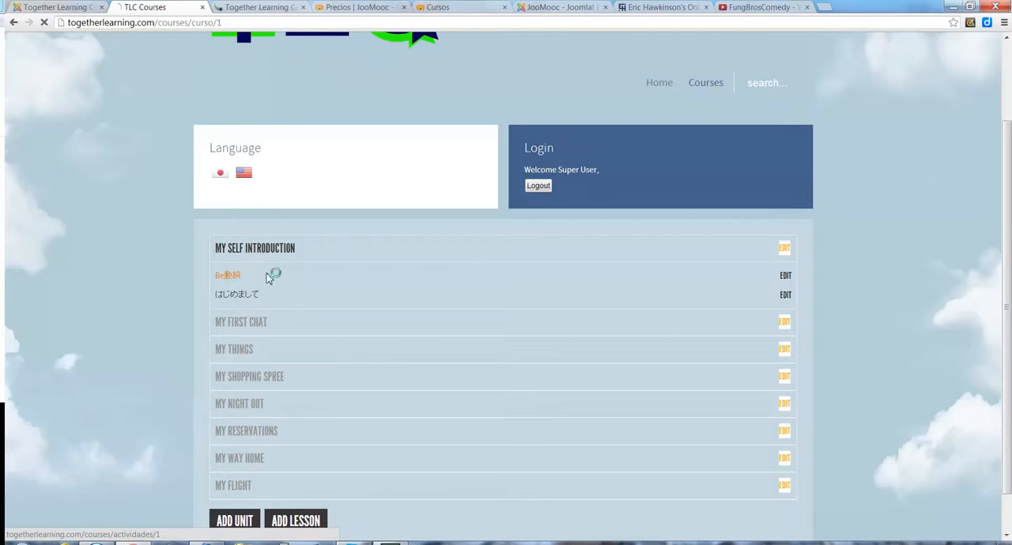
Open the Be動詞 lesson and scroll to its Be動詞クイズ activity.
click(227, 275)
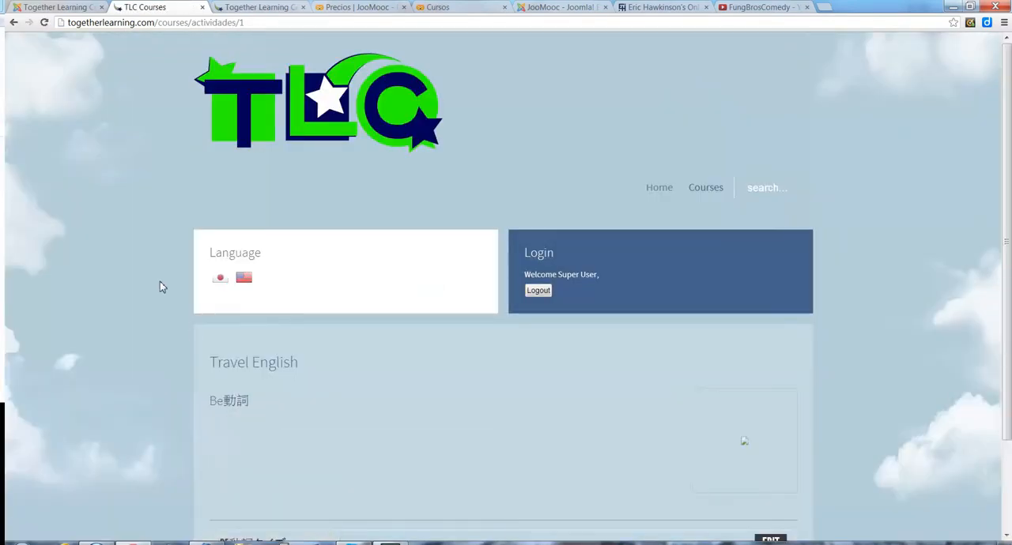
scroll(down, 3)
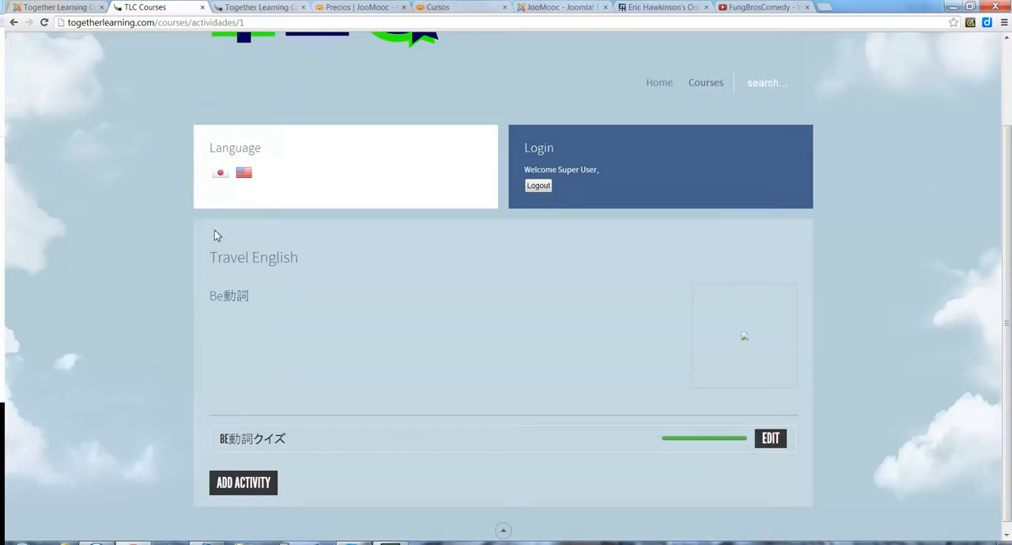
mouse_move(225, 241)
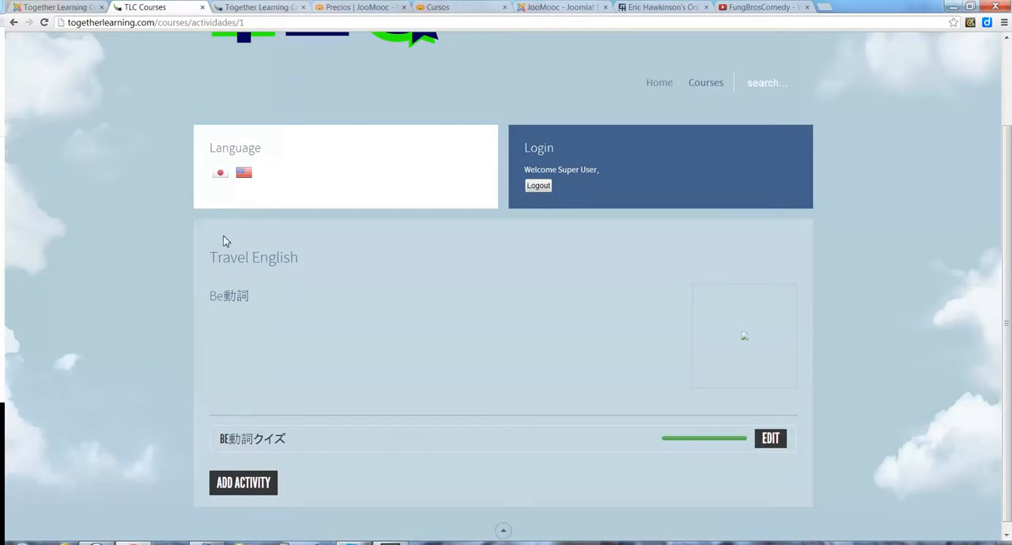
mouse_move(569, 261)
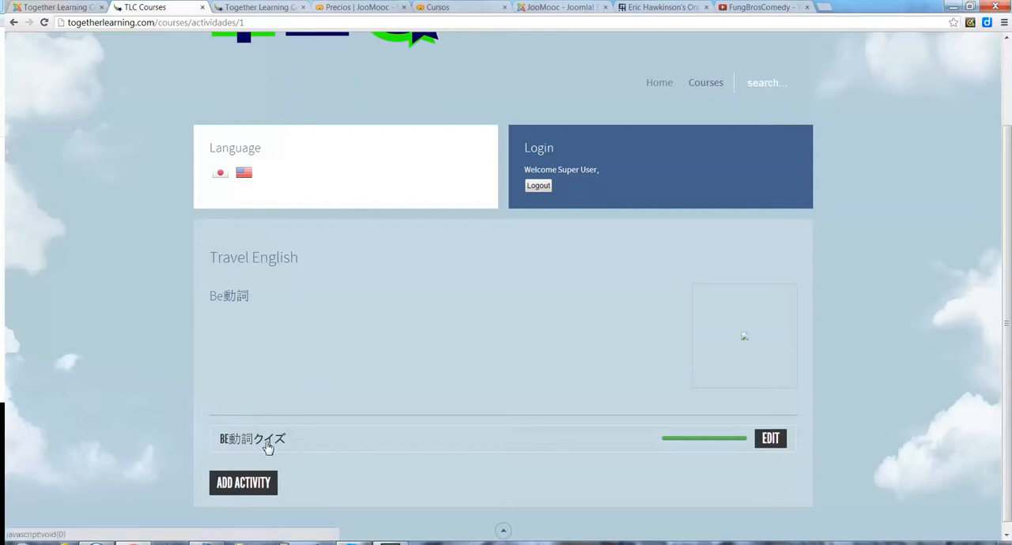
mouse_move(226, 245)
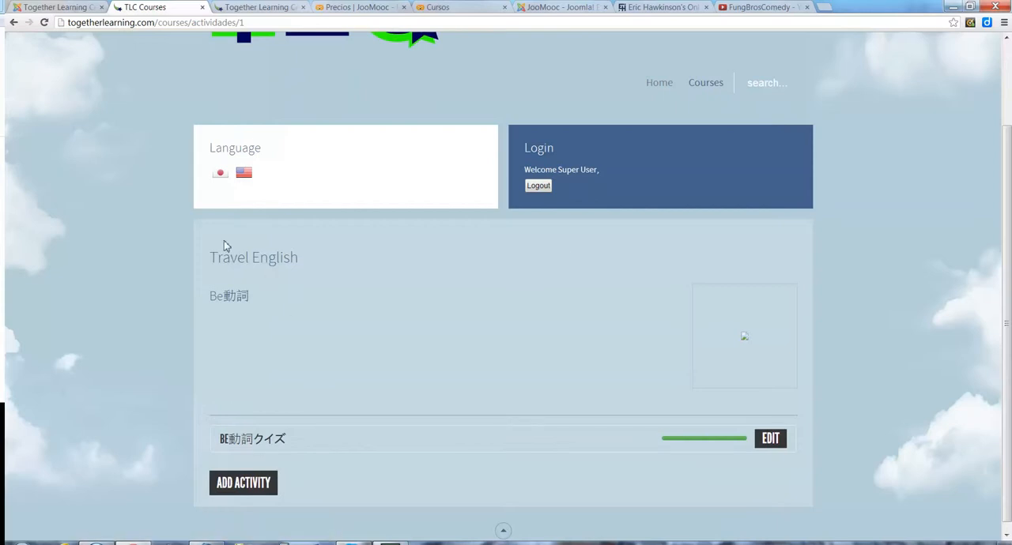
mouse_move(268, 248)
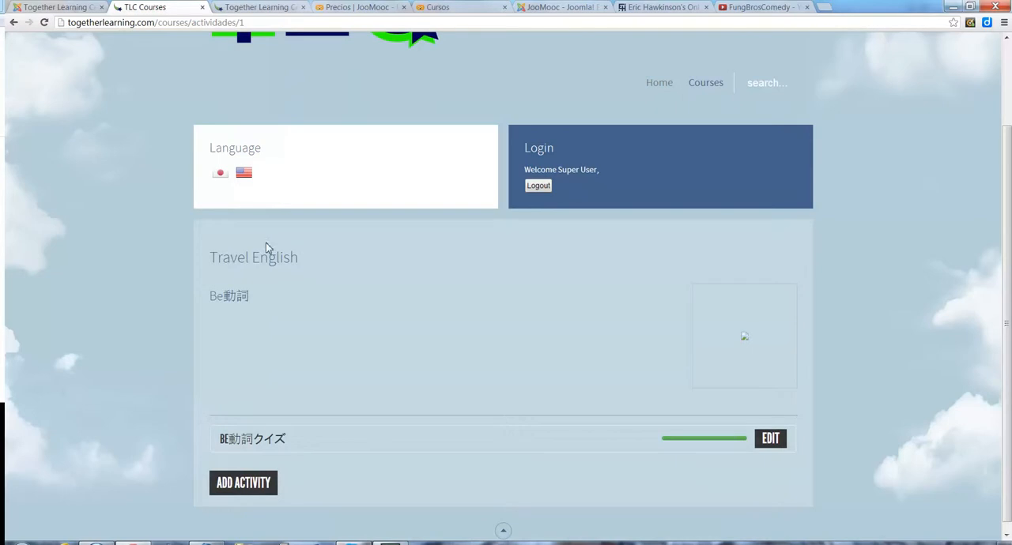
mouse_move(559, 257)
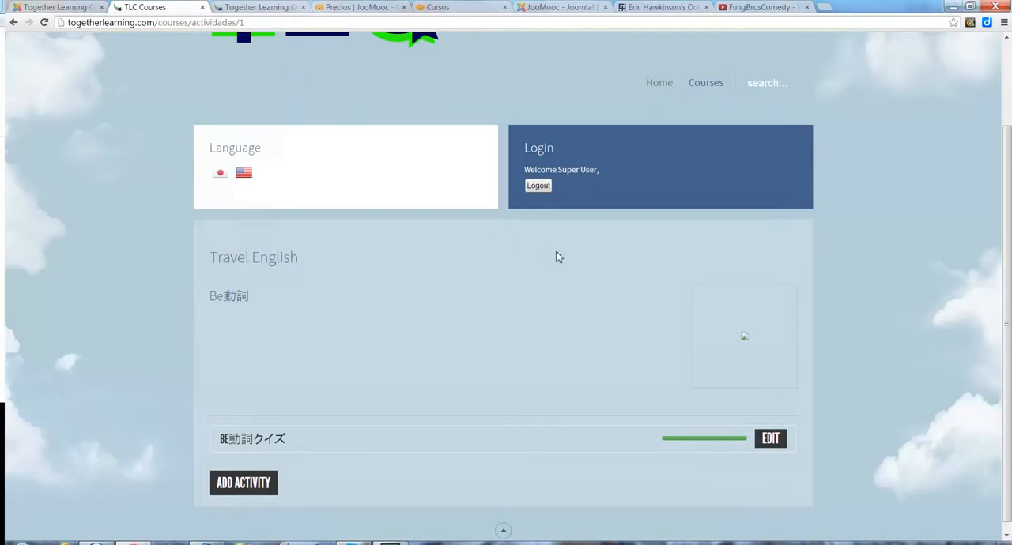
mouse_move(683, 306)
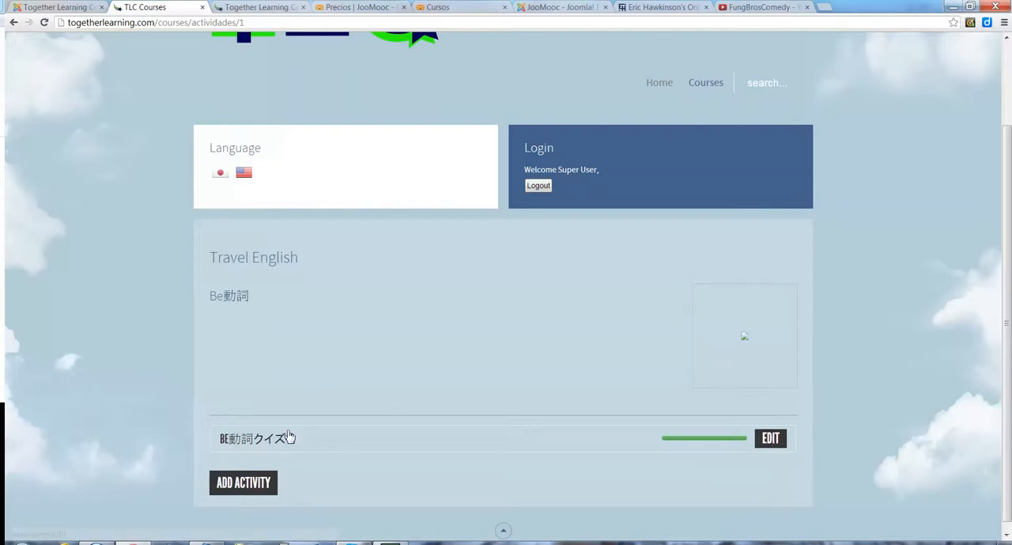
click(253, 439)
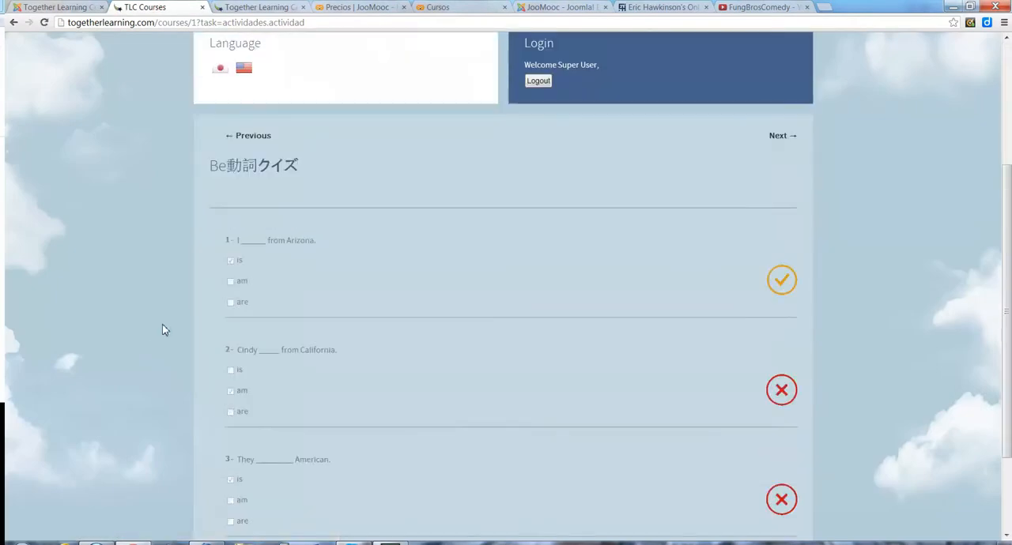
scroll(down, 3)
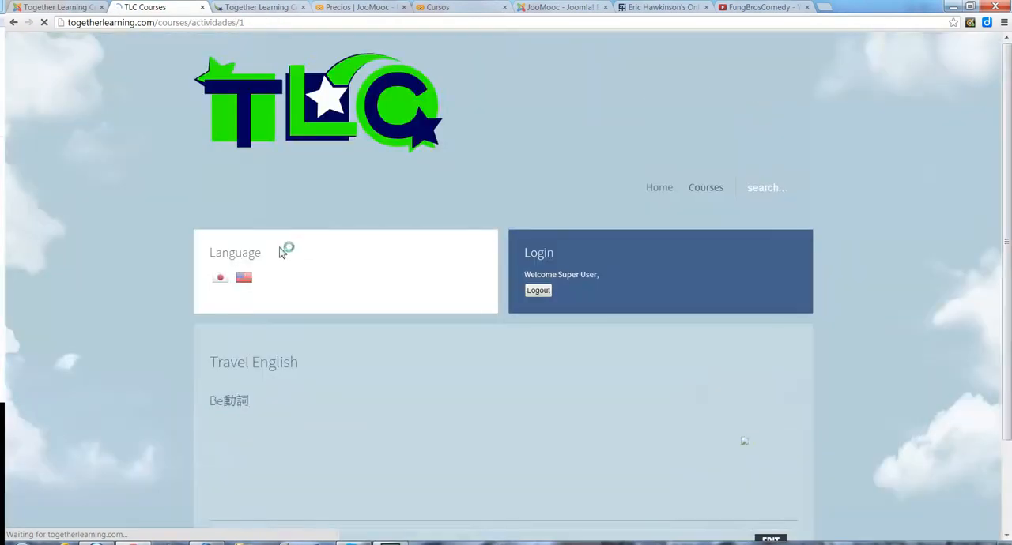
scroll(down, 3)
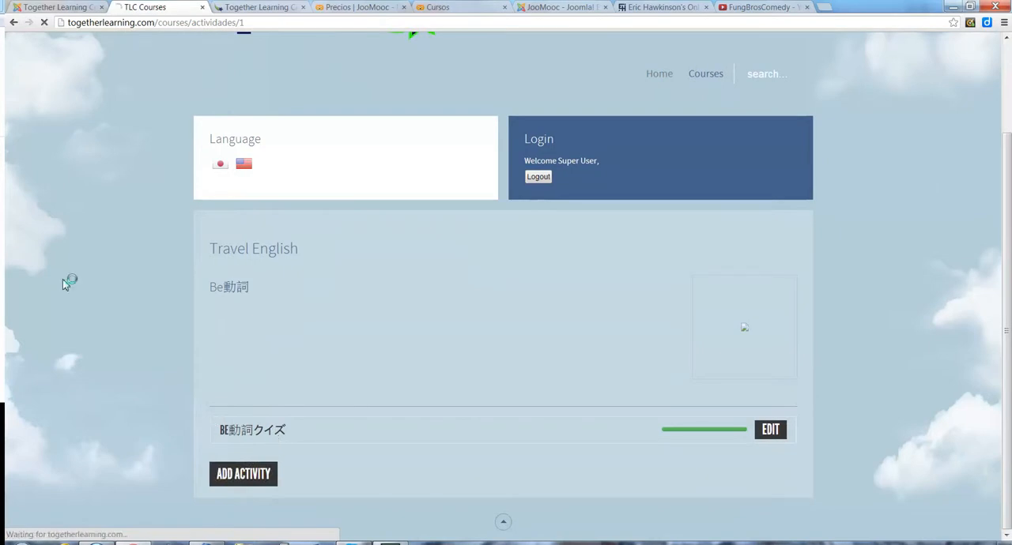
click(252, 429)
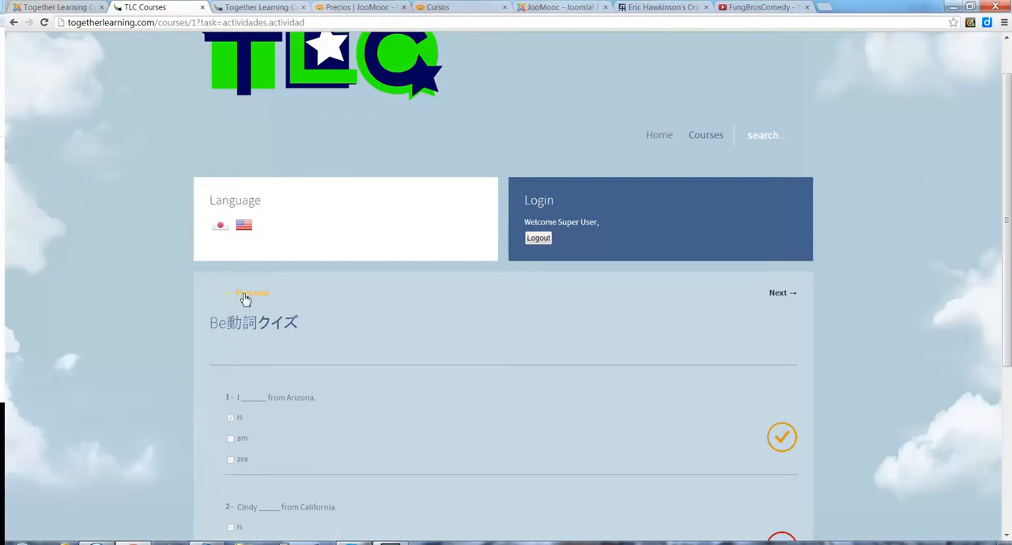
scroll(down, 3)
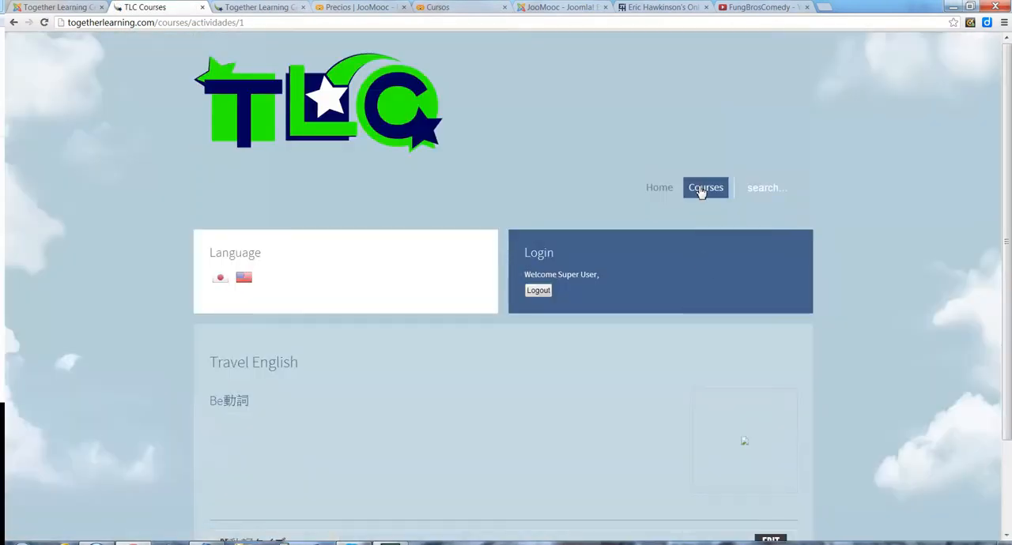
Scroll the Courses page to see Travel English with filter, add and edit options.
scroll(down, 3)
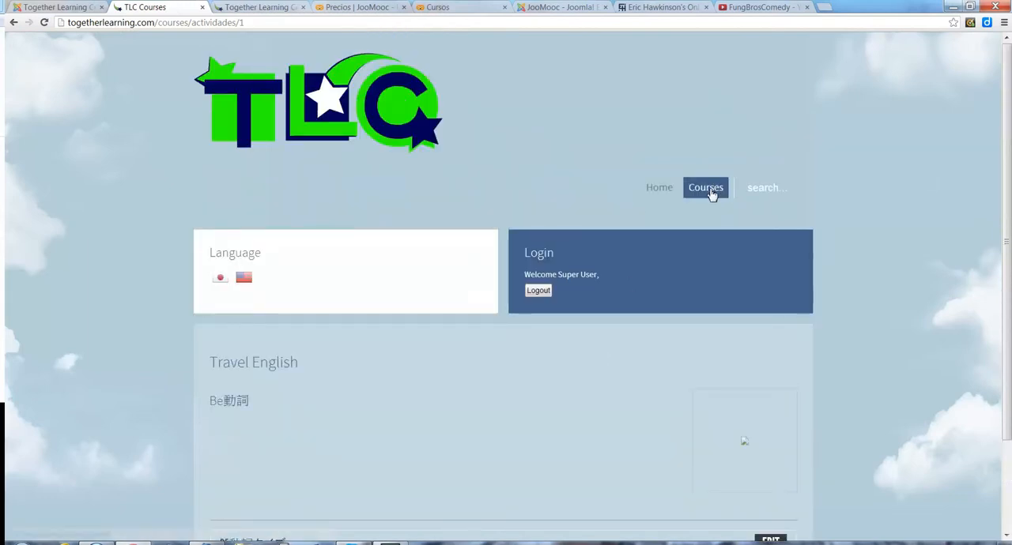
mouse_move(271, 514)
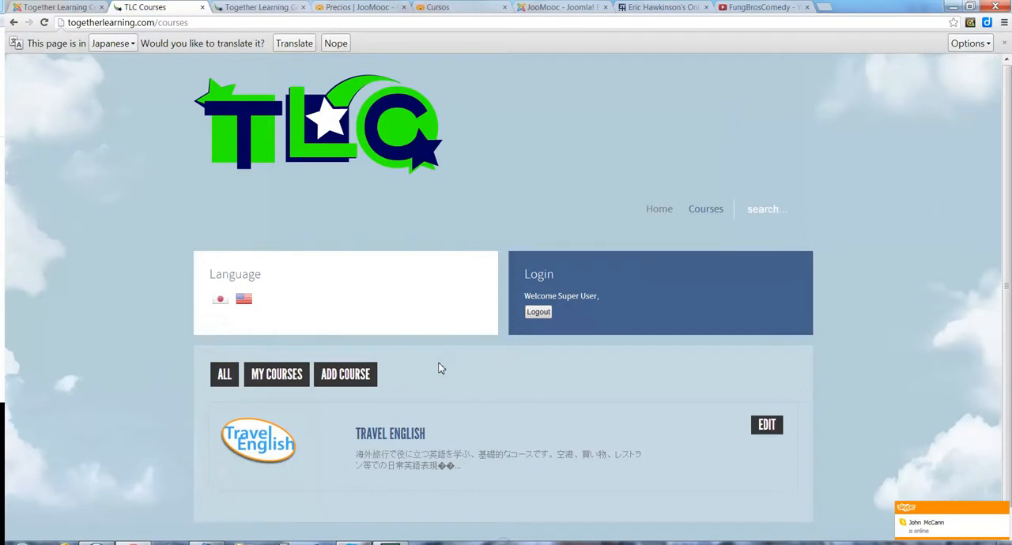
scroll(down, 3)
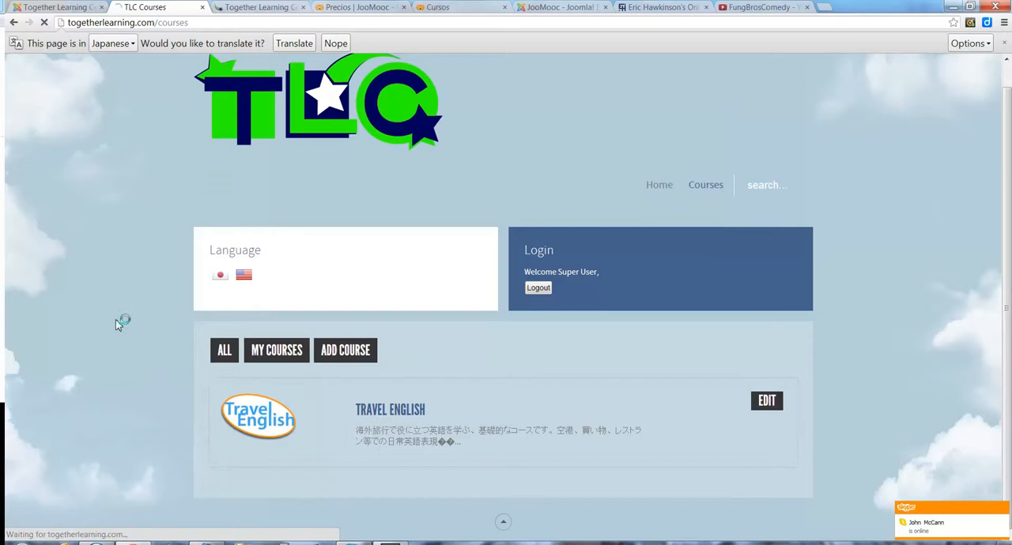
Edit Travel English, reviewing name, hours, dates, description and objectives, highlighting 'curso'.
click(765, 401)
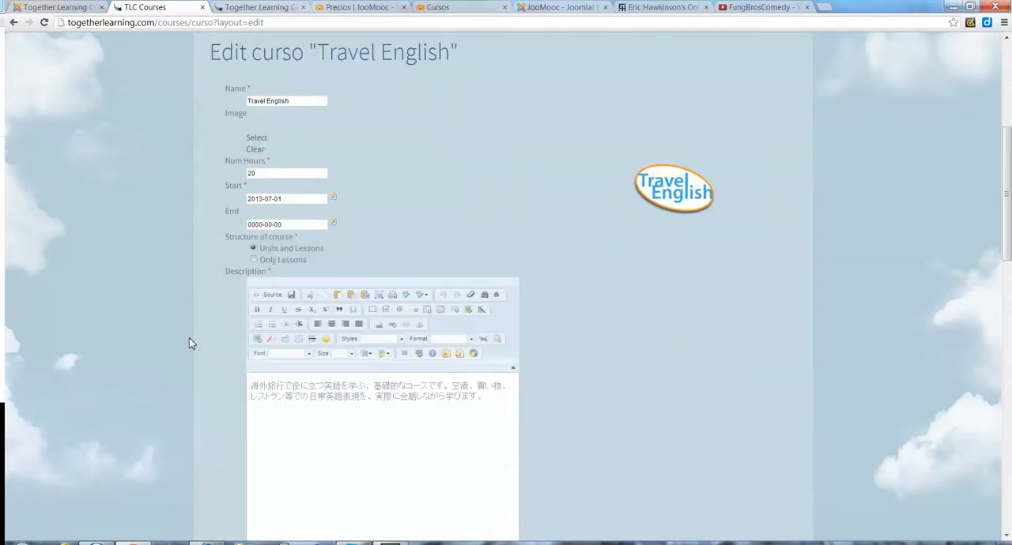
scroll(down, 3)
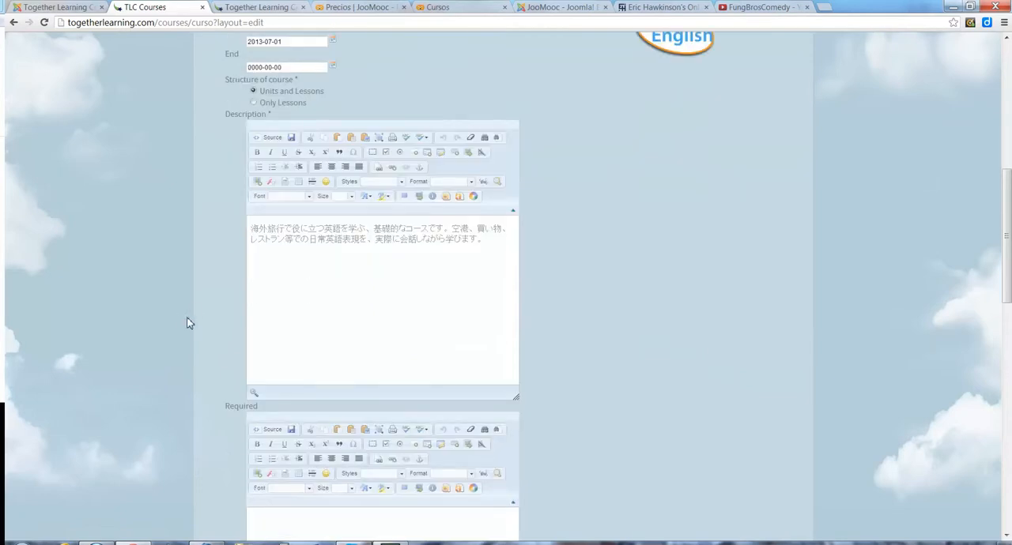
mouse_move(424, 251)
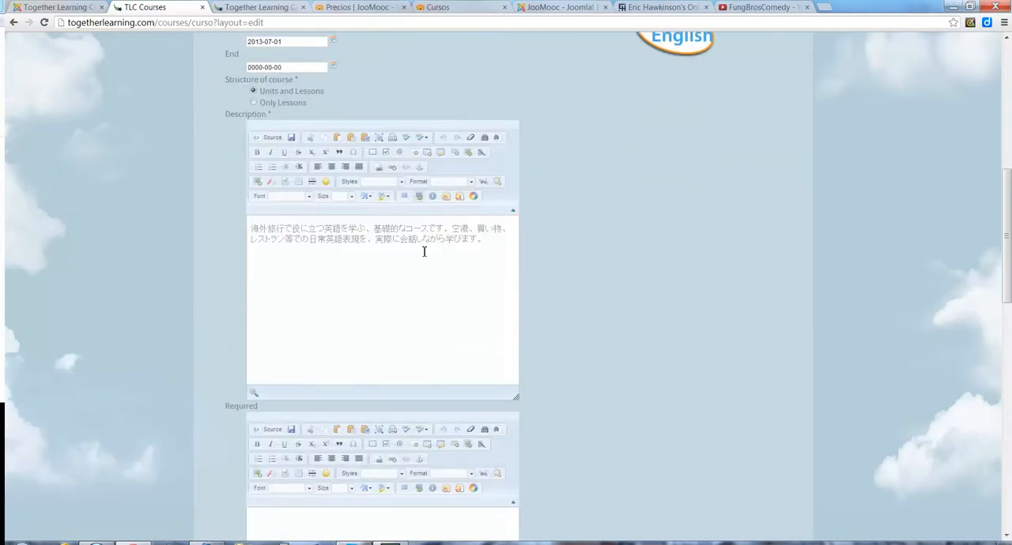
scroll(down, 3)
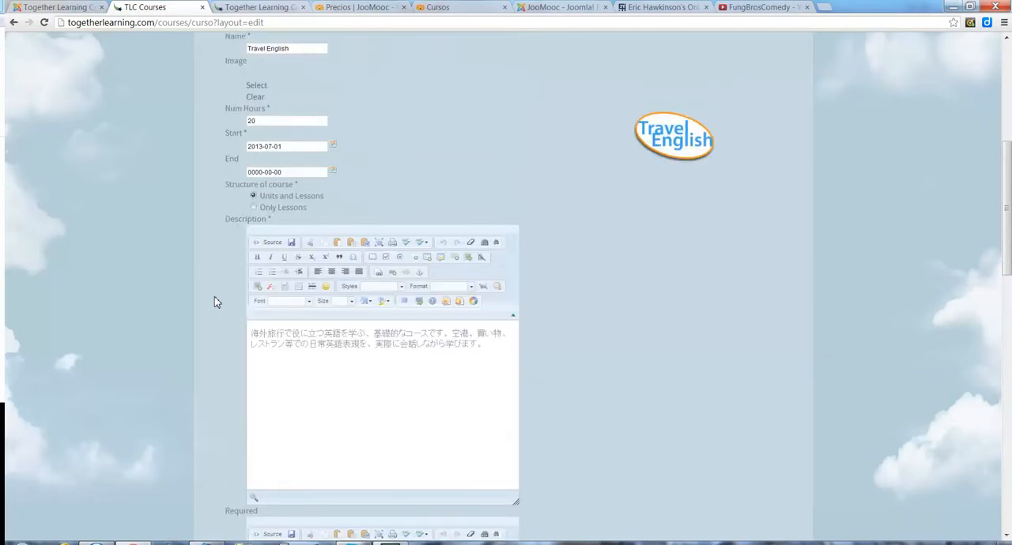
scroll(up, 3)
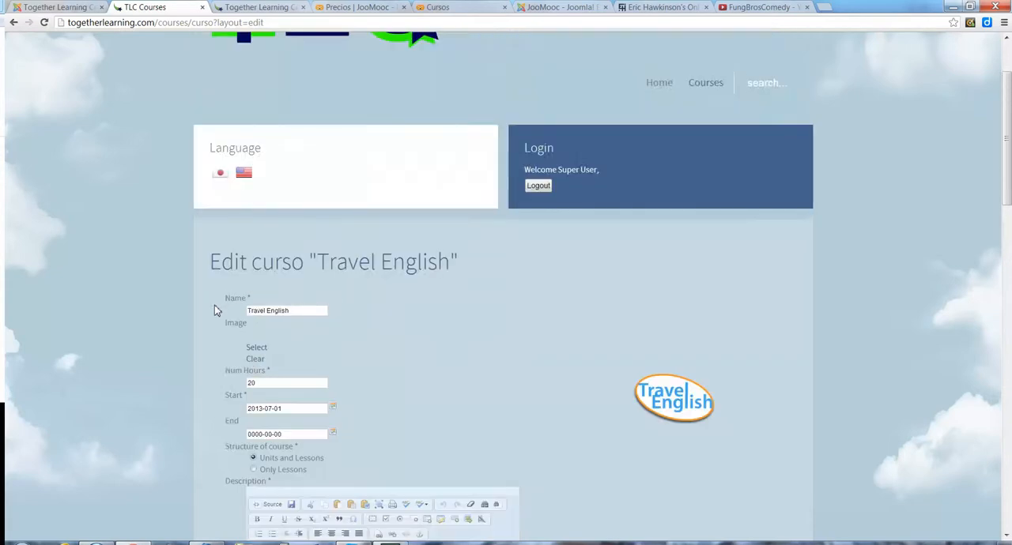
scroll(down, 3)
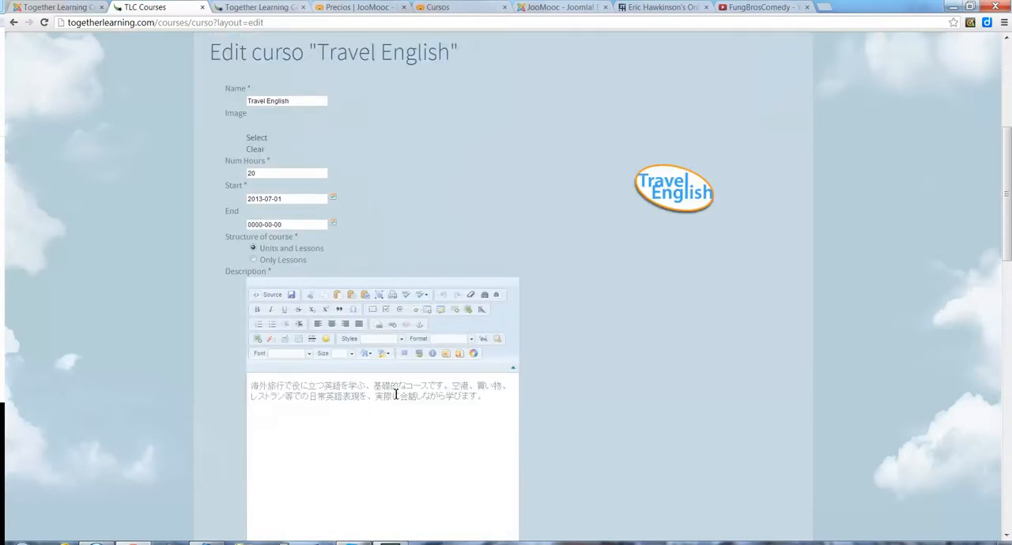
mouse_move(480, 408)
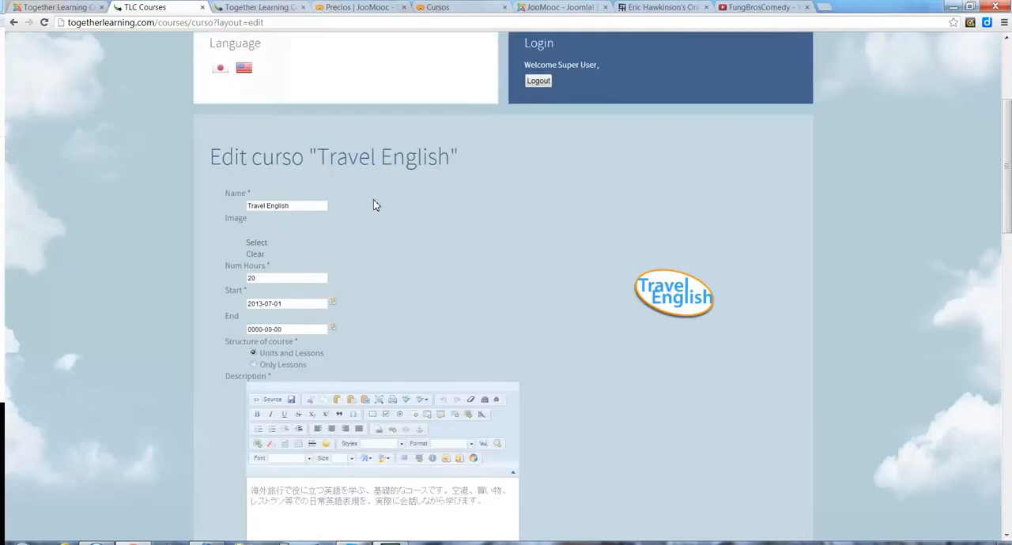
double_click(278, 156)
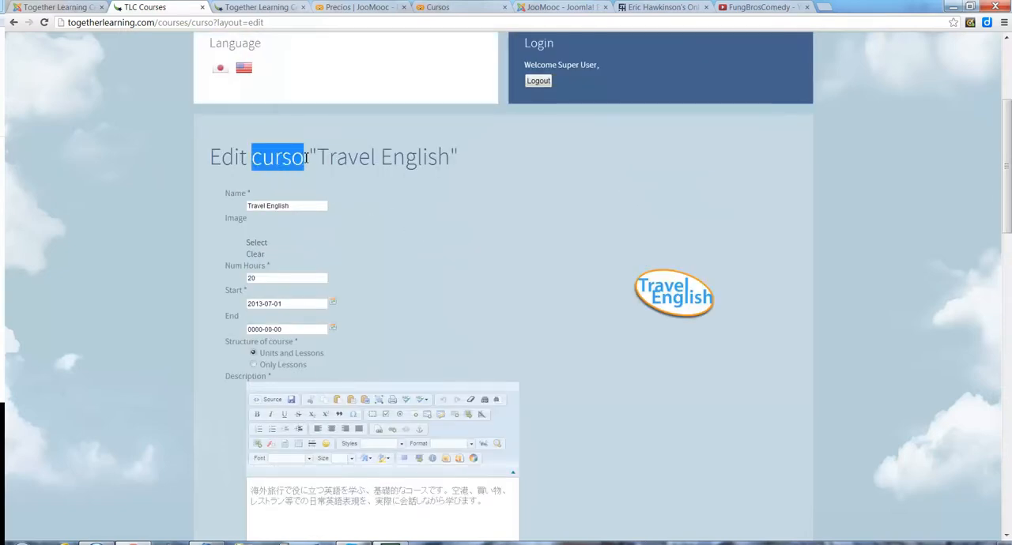
scroll(down, 3)
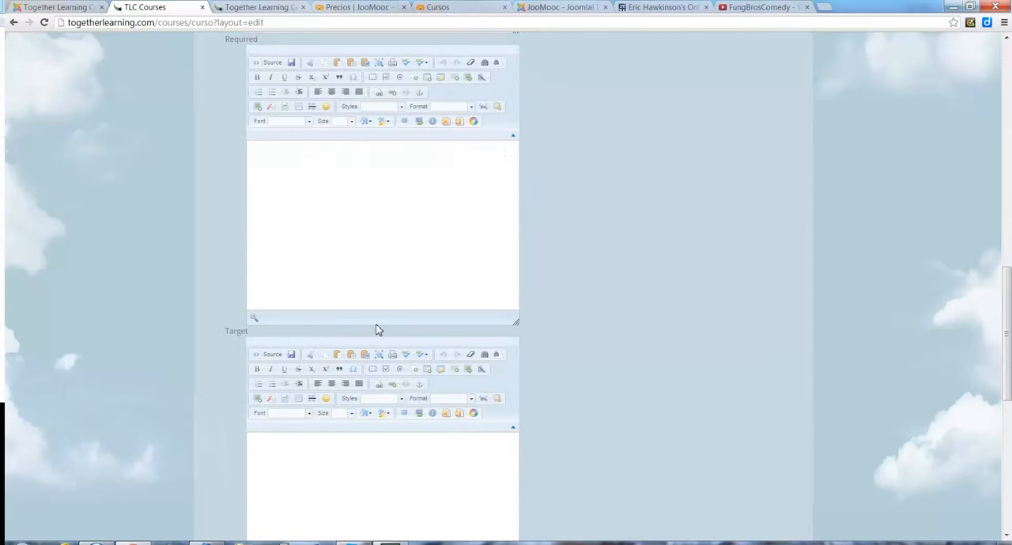
scroll(down, 3)
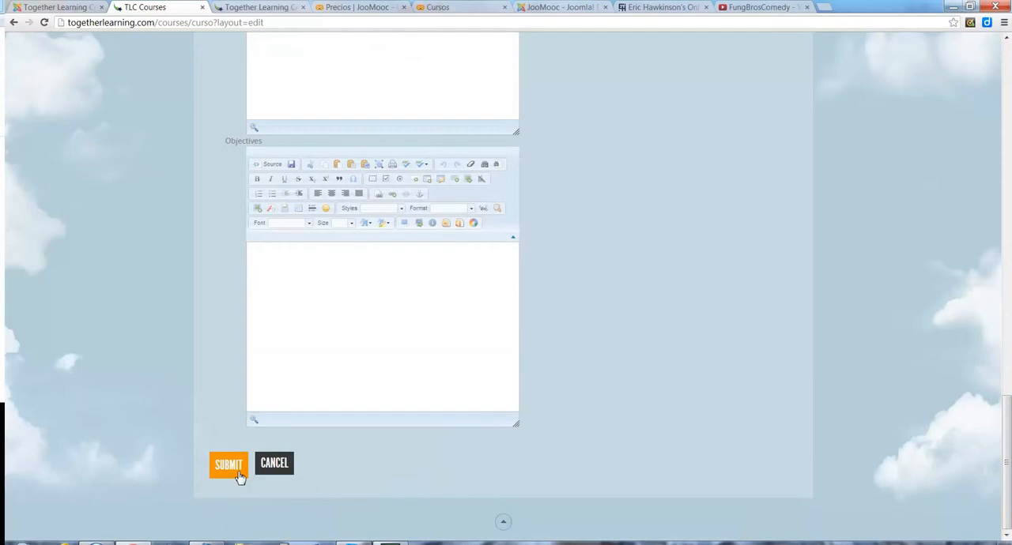
mouse_move(241, 478)
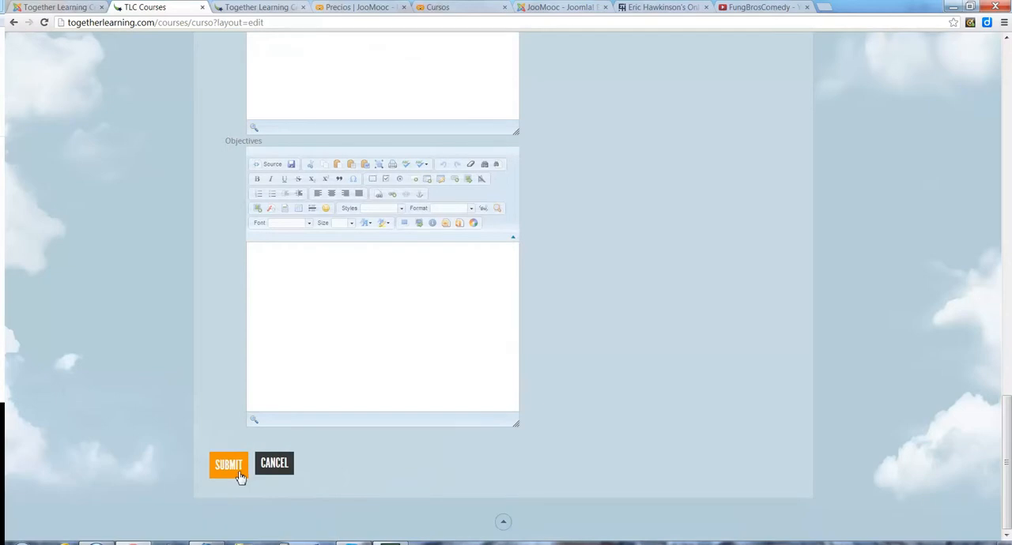
Submit the Travel English edits and switch to the administrator's Lessons list.
click(228, 464)
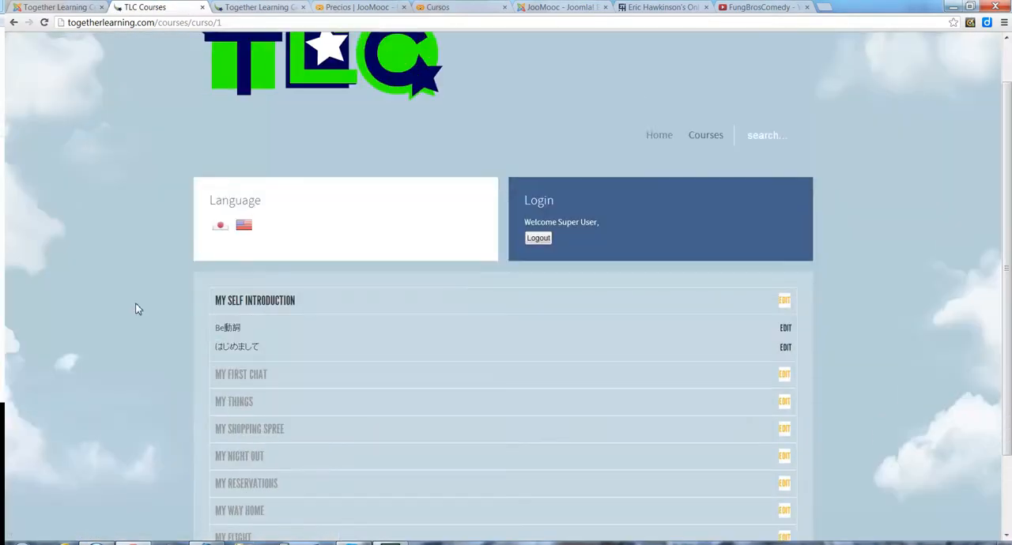
mouse_move(236, 346)
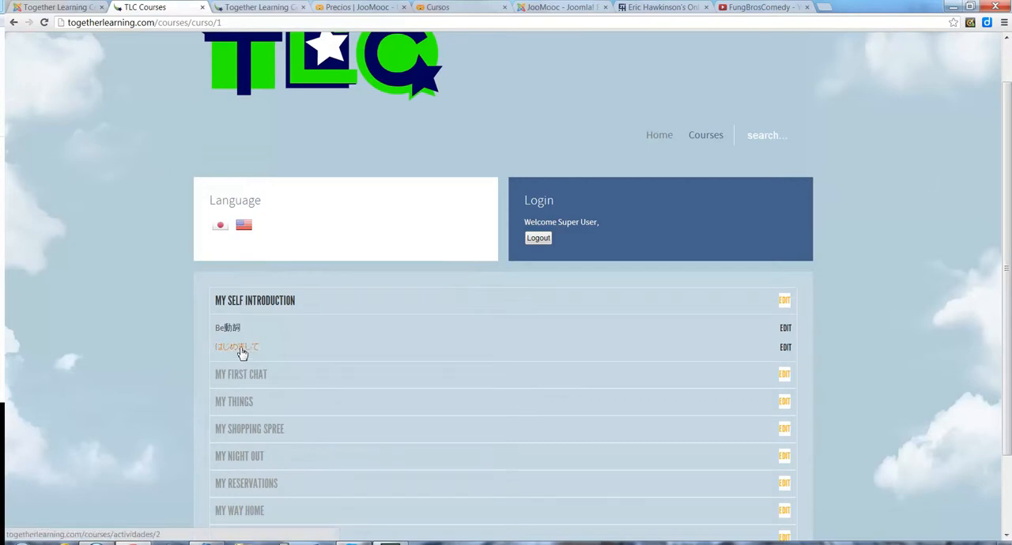
mouse_move(252, 348)
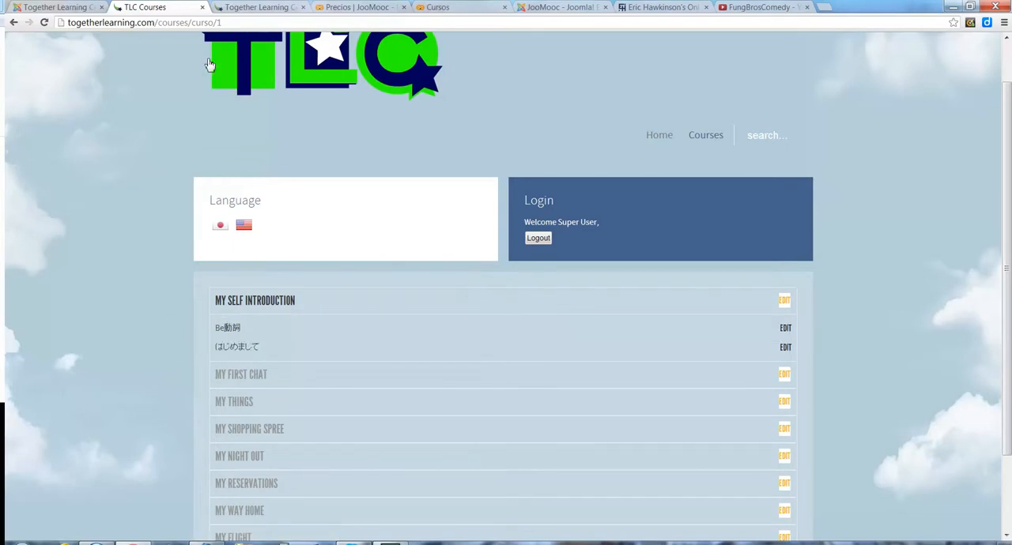
click(260, 7)
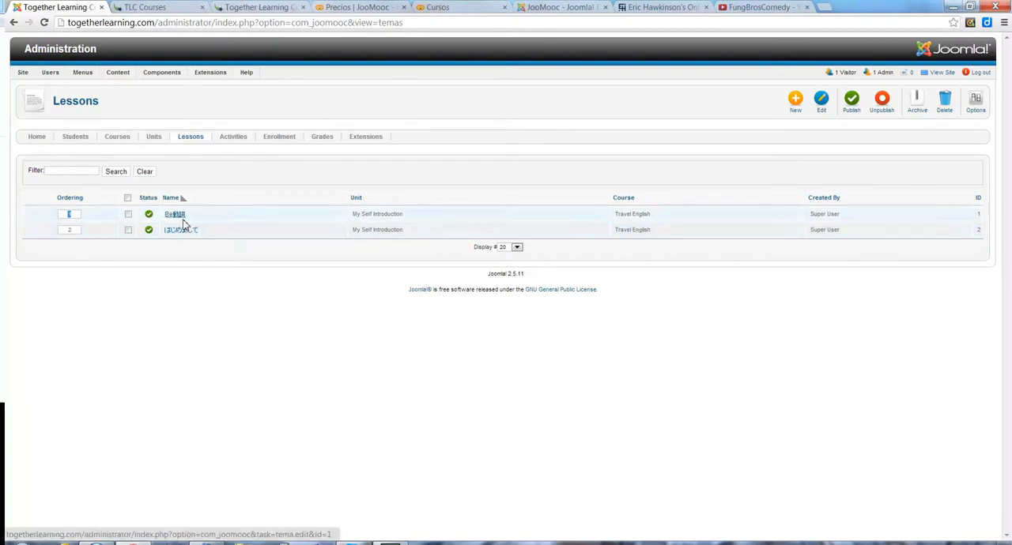
mouse_move(180, 230)
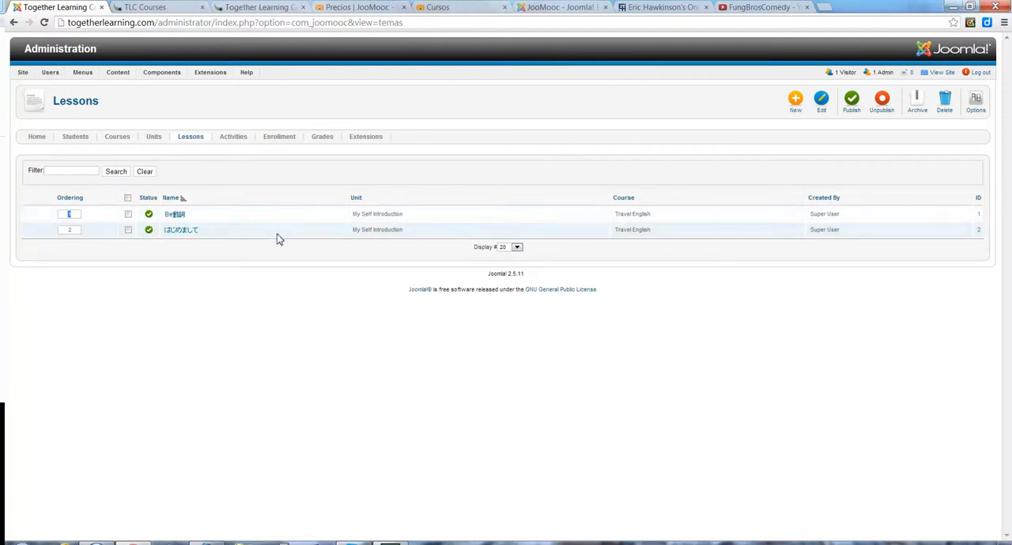
mouse_move(340, 220)
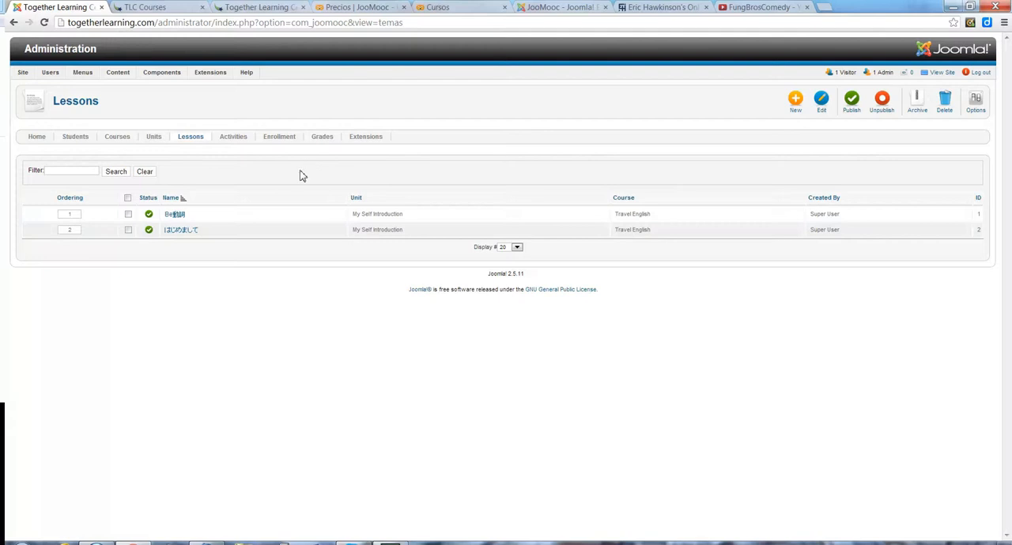
mouse_move(287, 199)
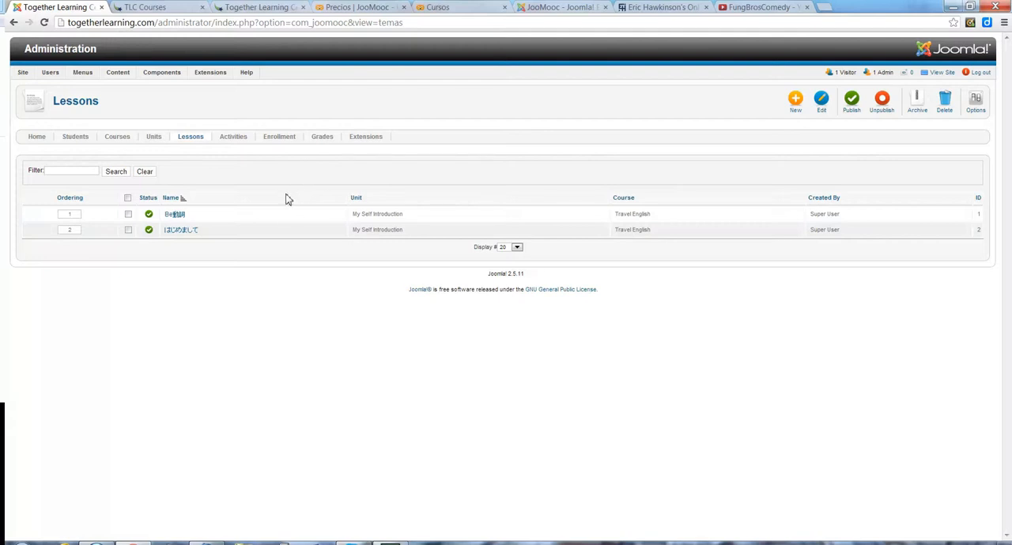
After checking lesson ordering 1 and 2, return to the public course page.
click(117, 72)
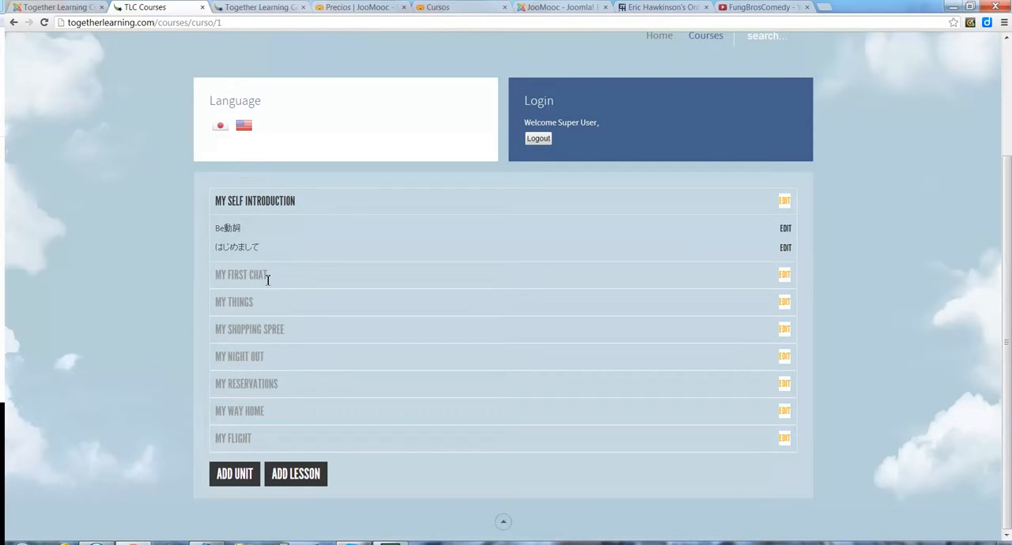
Scroll up the course page and go to the Courses list.
scroll(up, 3)
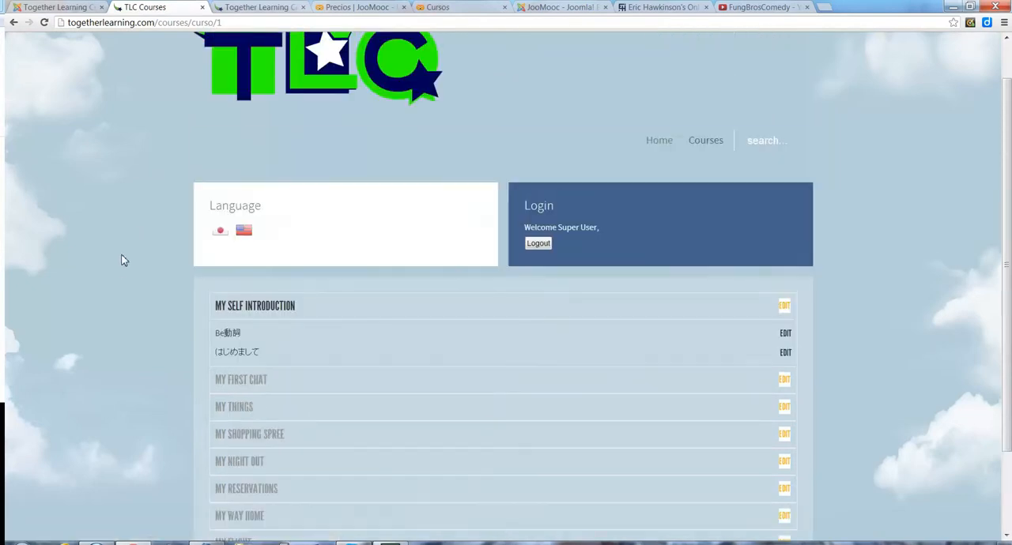
scroll(up, 3)
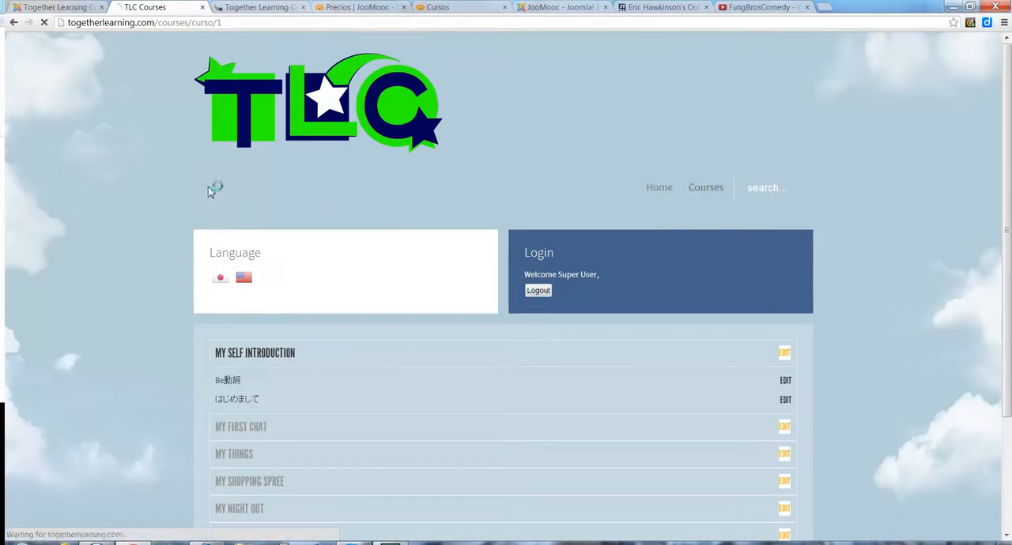
click(706, 188)
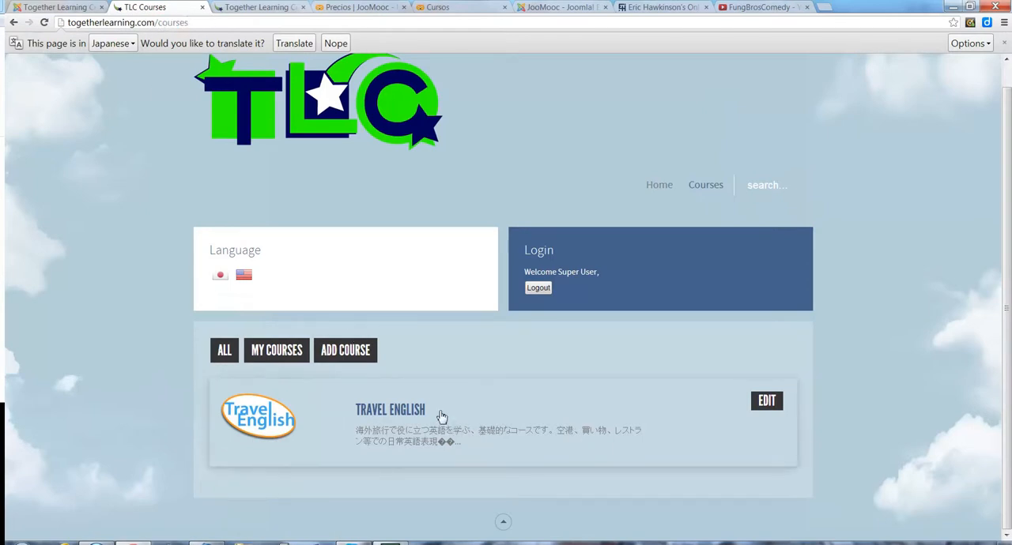
Open the Travel English course page and highlight the numeric course id in the address bar.
click(389, 409)
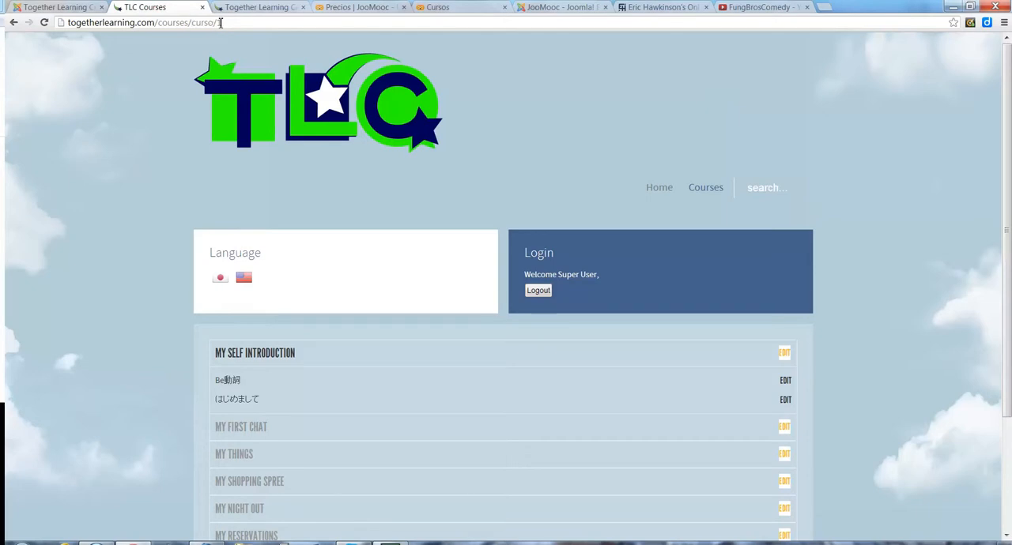
double_click(198, 22)
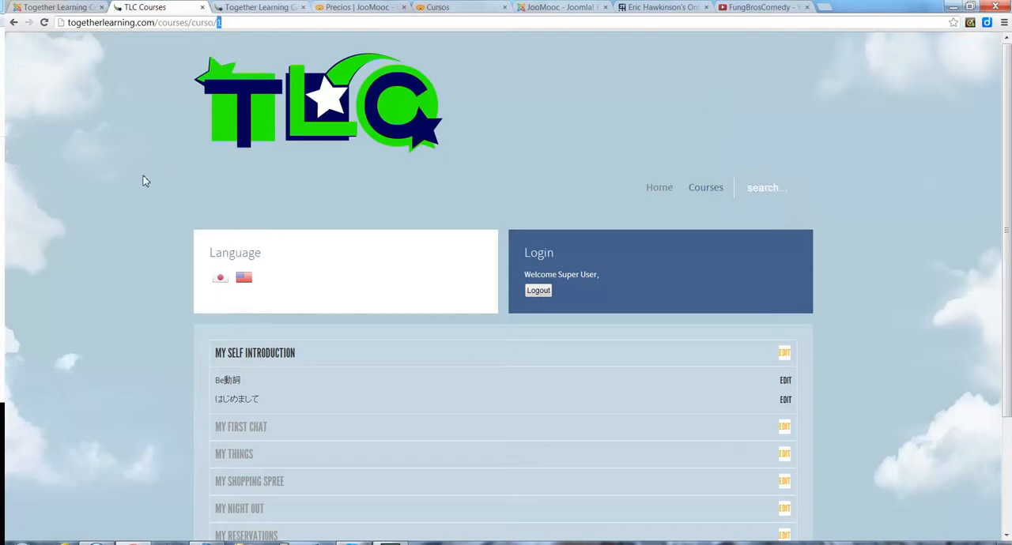
mouse_move(142, 185)
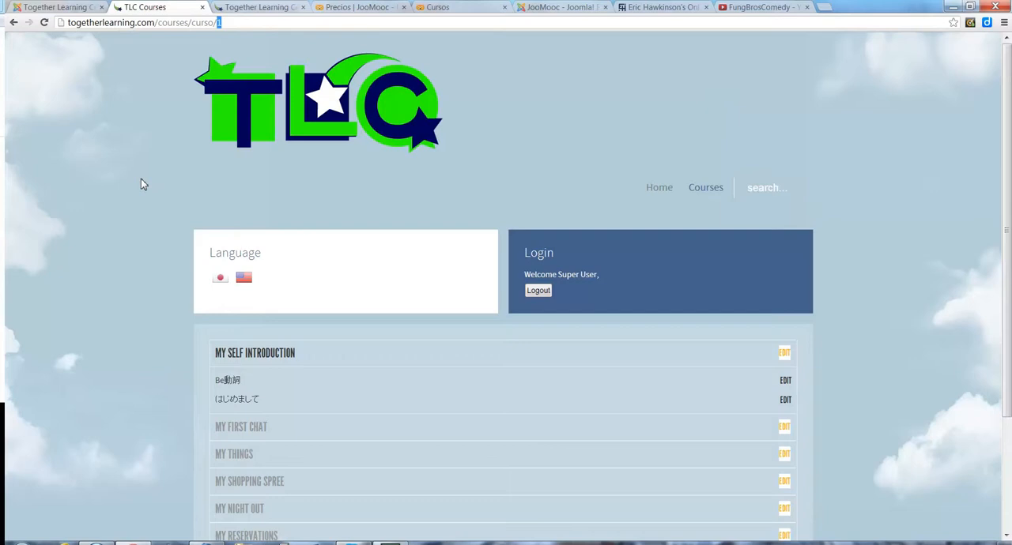
mouse_move(215, 50)
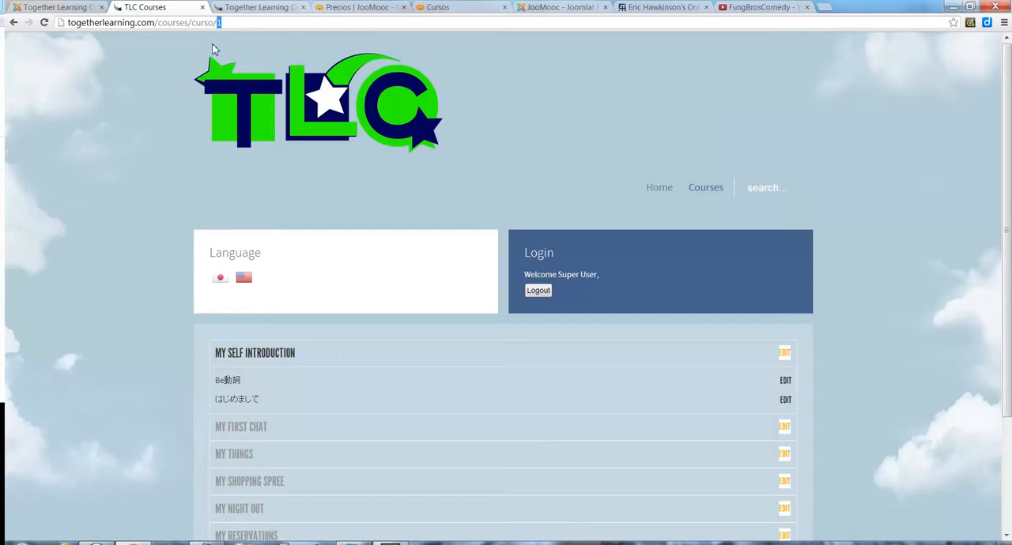
mouse_move(132, 282)
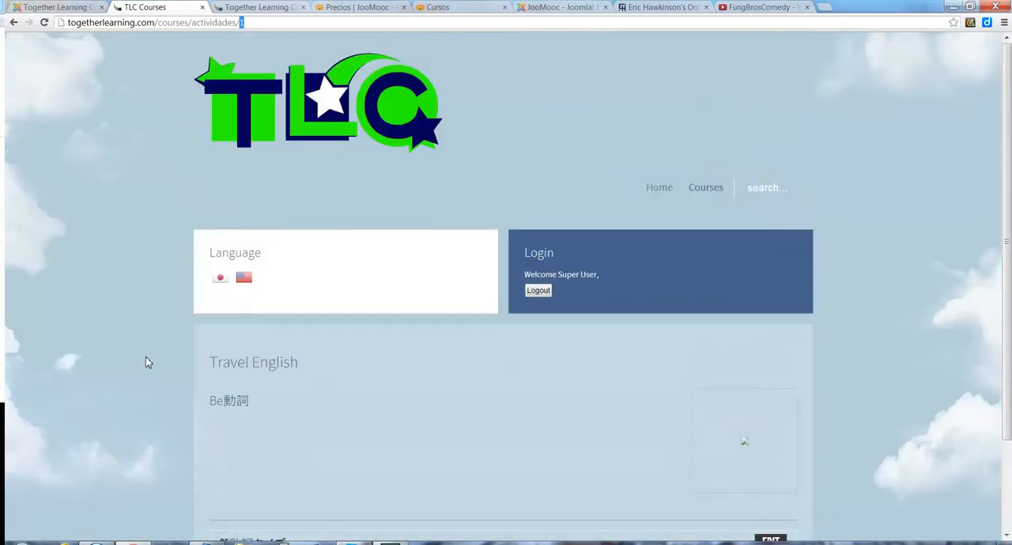
scroll(down, 3)
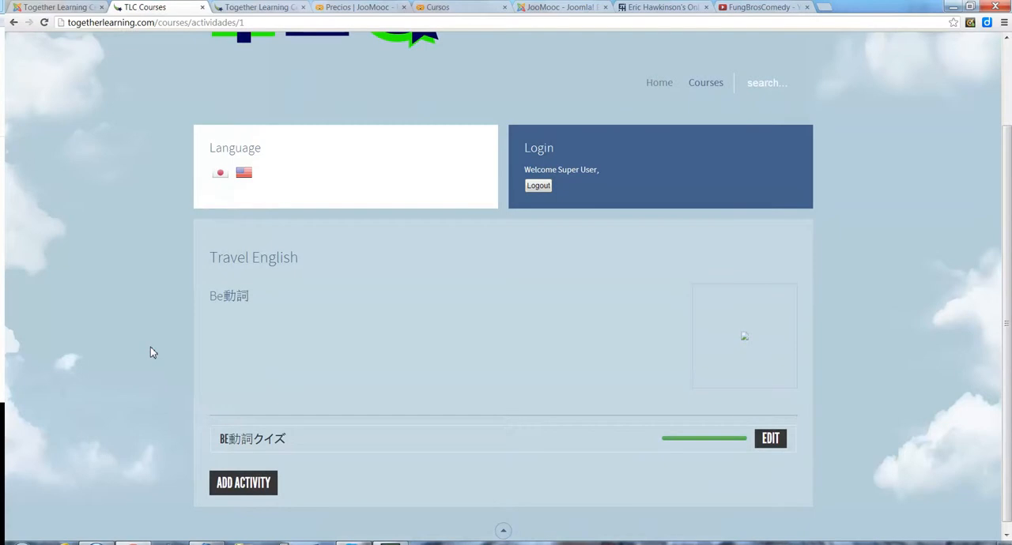
scroll(up, 3)
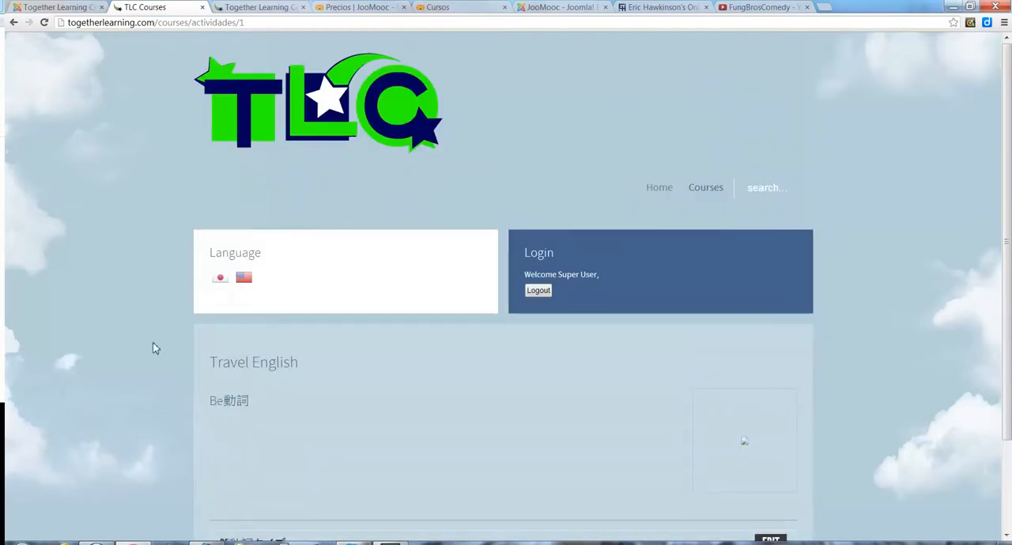
mouse_move(34, 75)
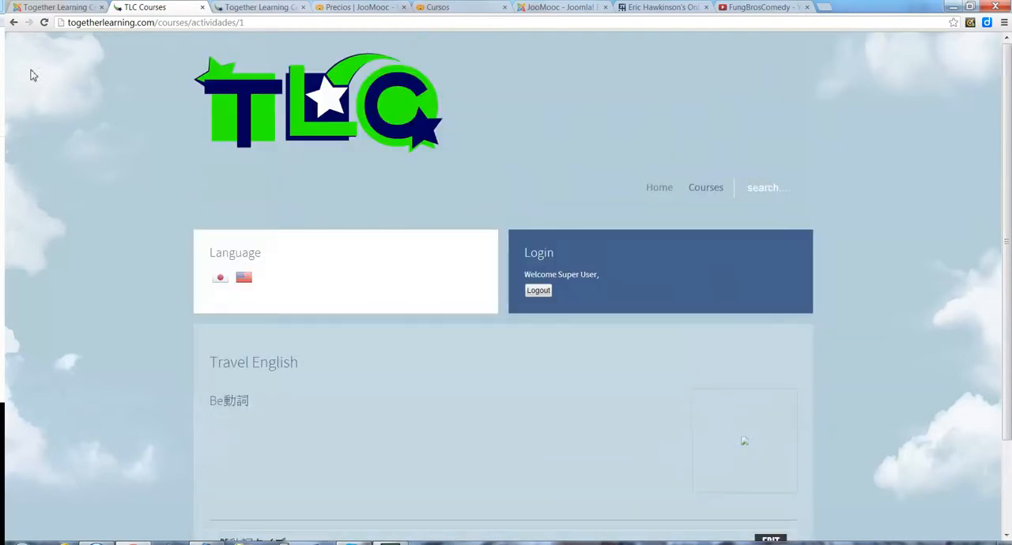
mouse_move(13, 22)
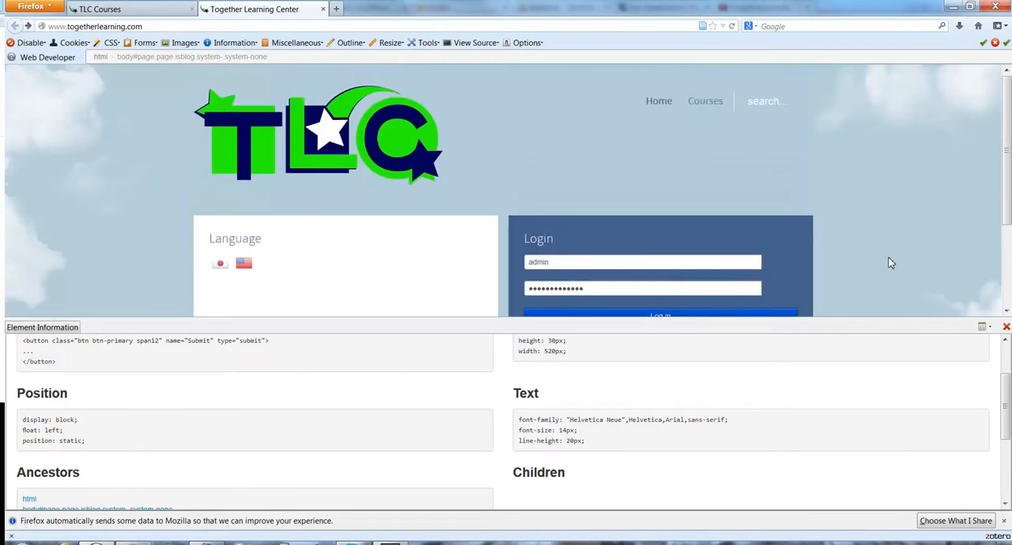
Turn on Display Element Information in the Web Developer toolbar and scroll the Courses page.
scroll(down, 3)
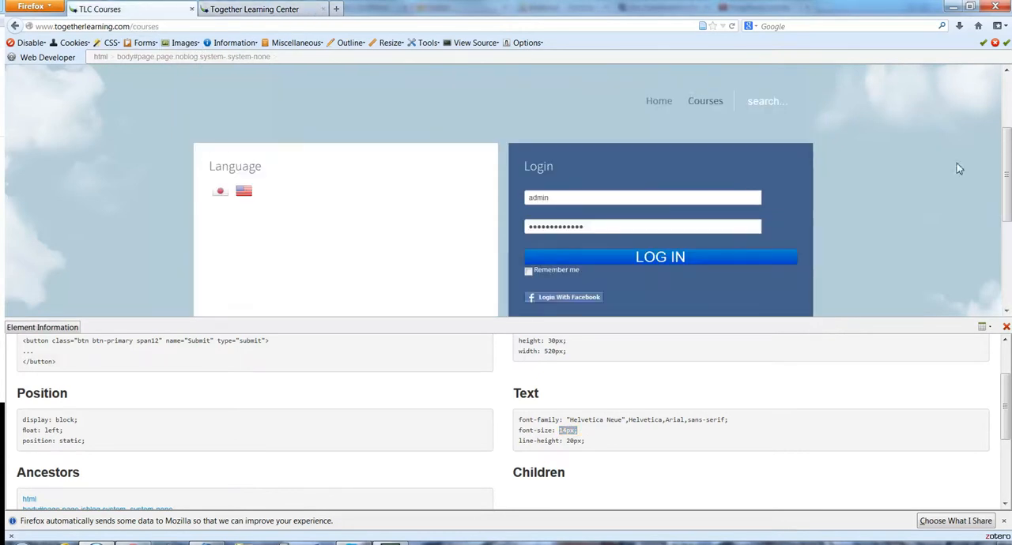
scroll(down, 3)
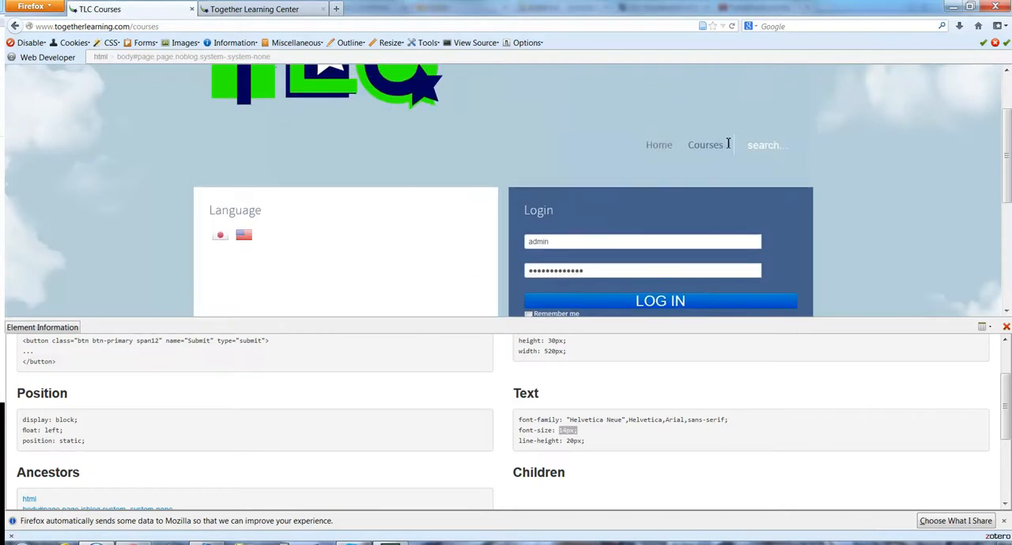
click(230, 43)
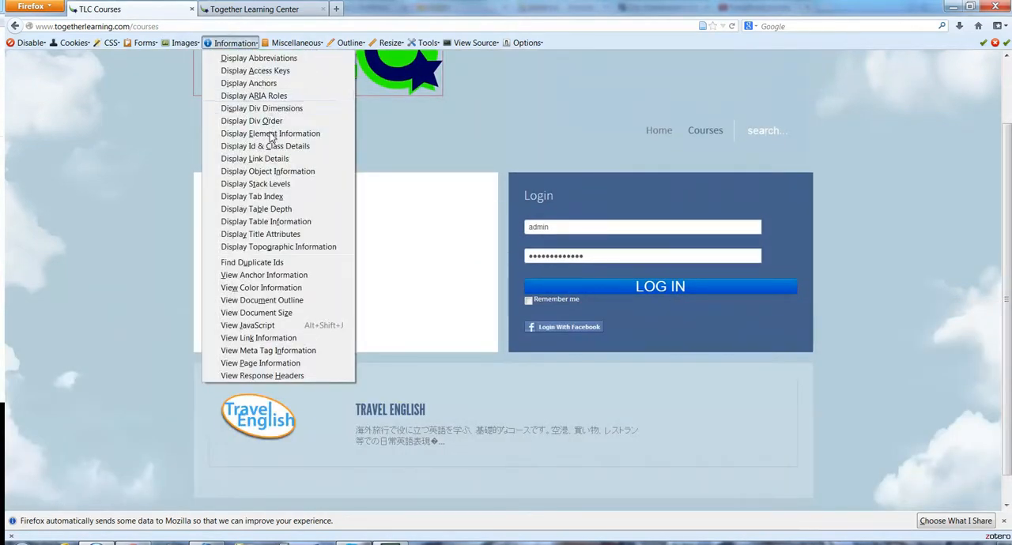
click(270, 133)
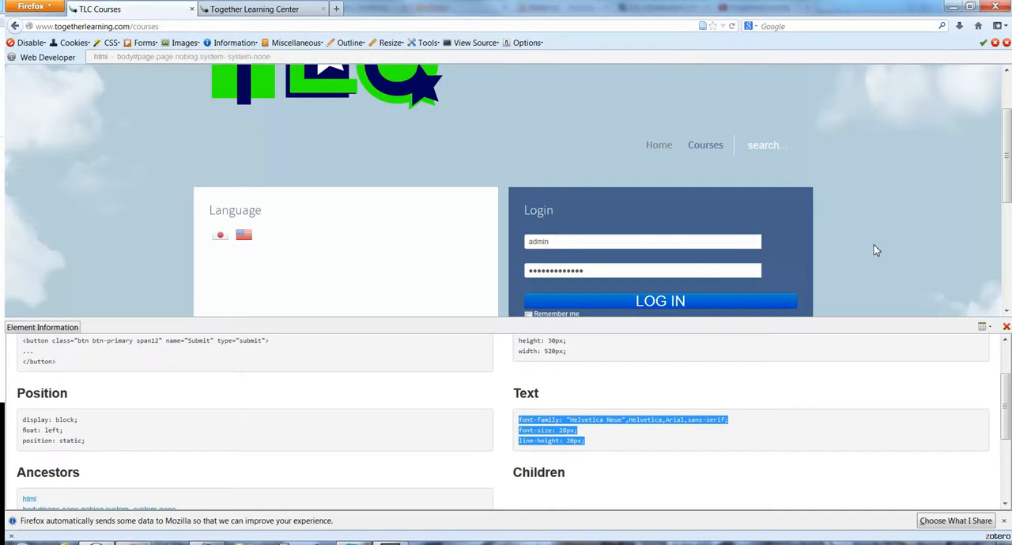
mouse_move(854, 260)
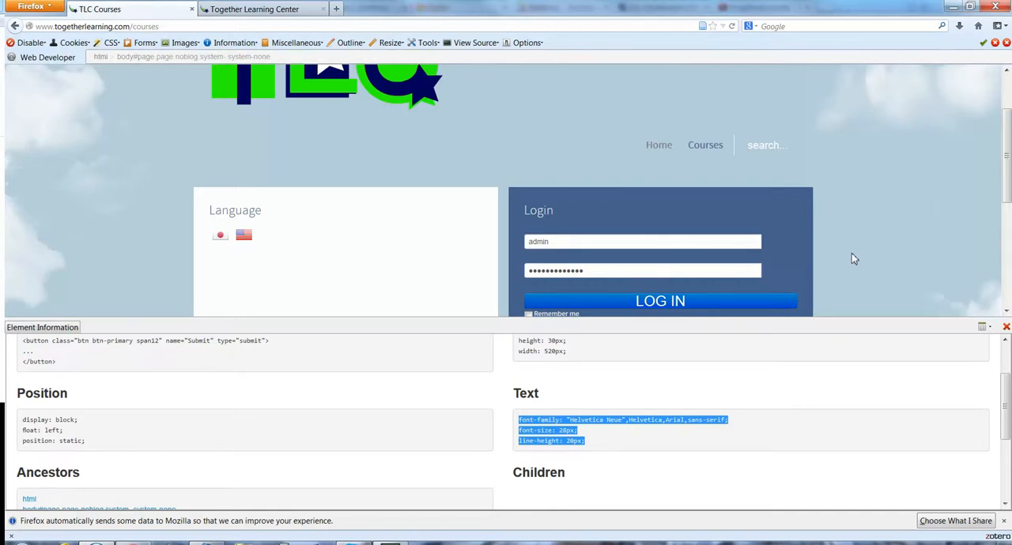
scroll(down, 3)
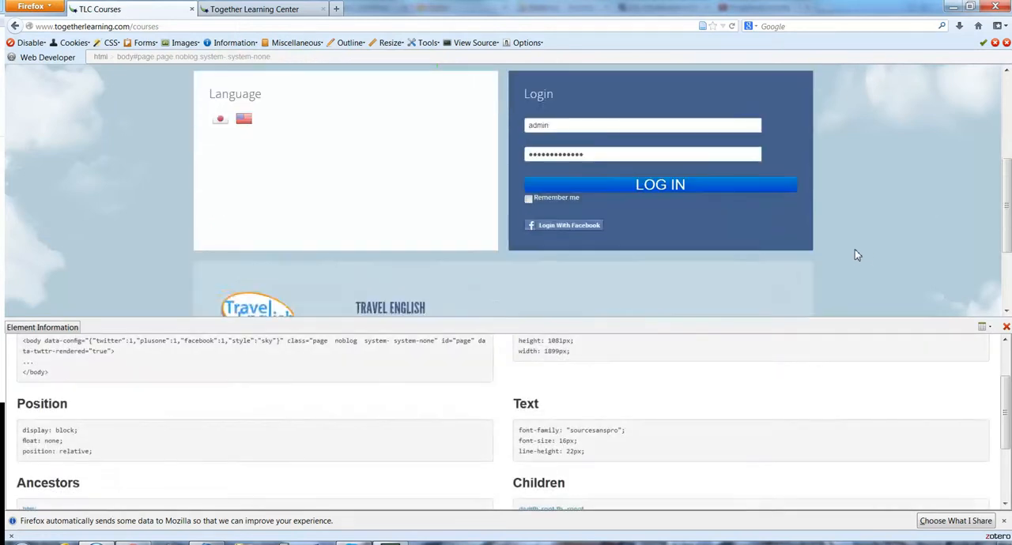
scroll(down, 3)
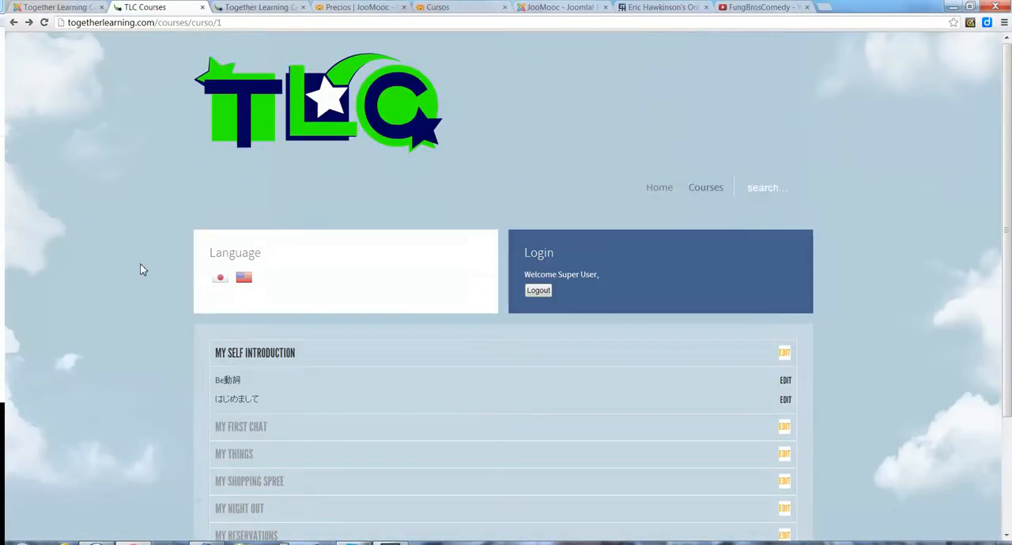
Glance at the JooMooc Extensions Directory listing, then return to the TLC course outline.
click(561, 7)
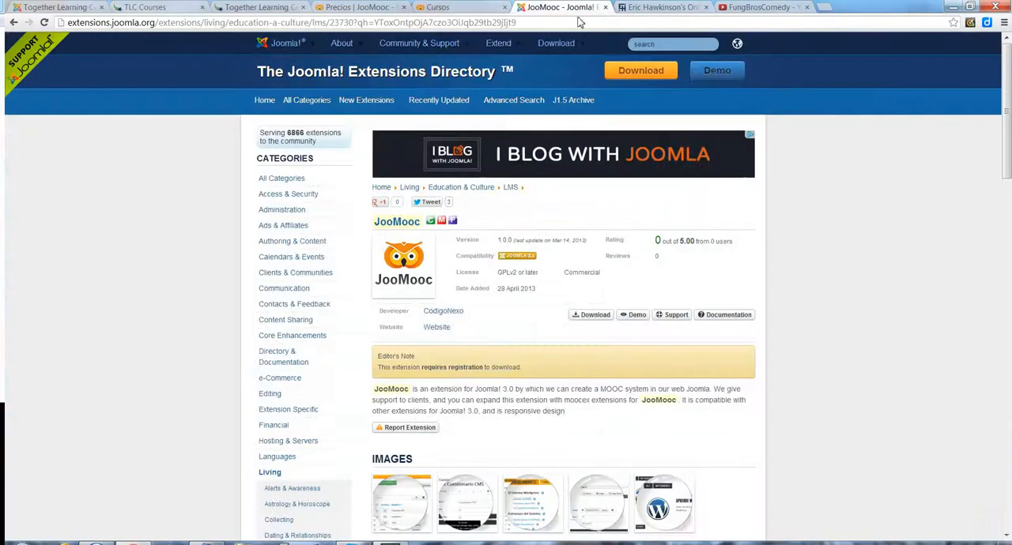
mouse_move(774, 279)
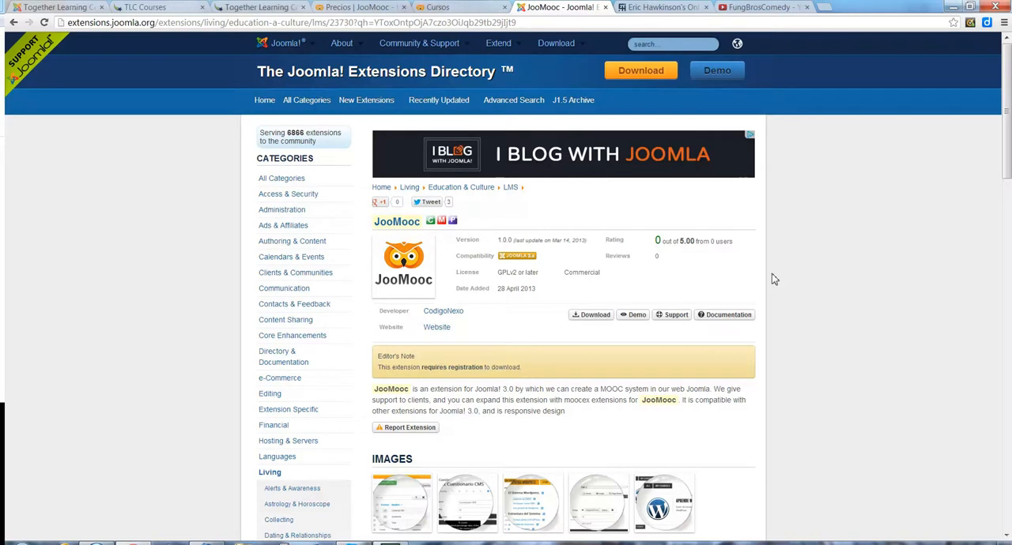
mouse_move(469, 5)
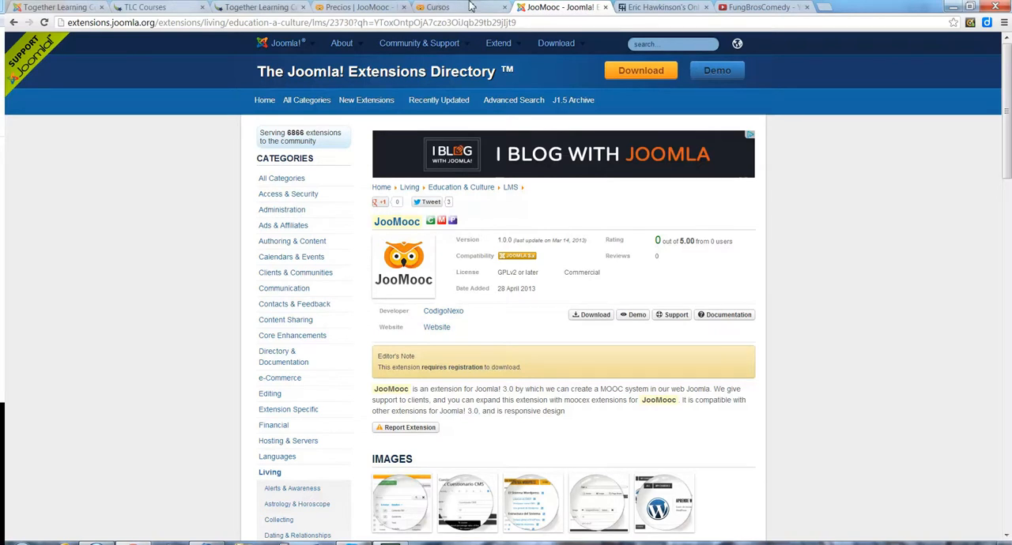
click(360, 7)
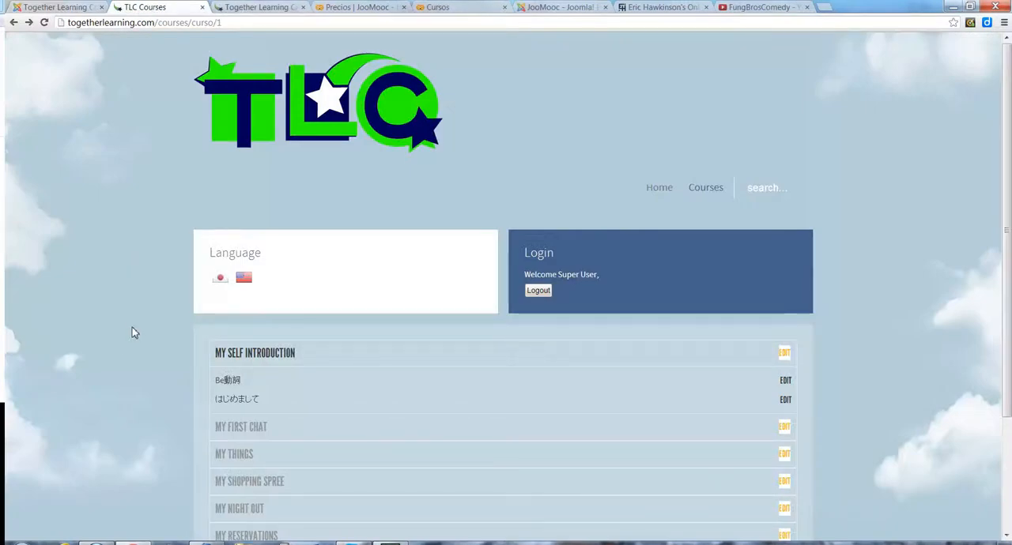
mouse_move(140, 343)
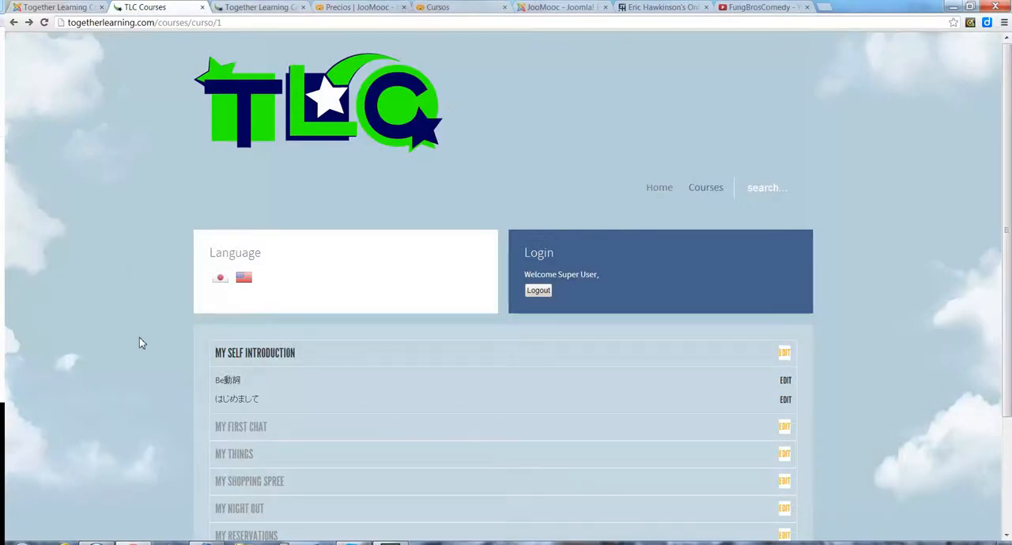
mouse_move(146, 340)
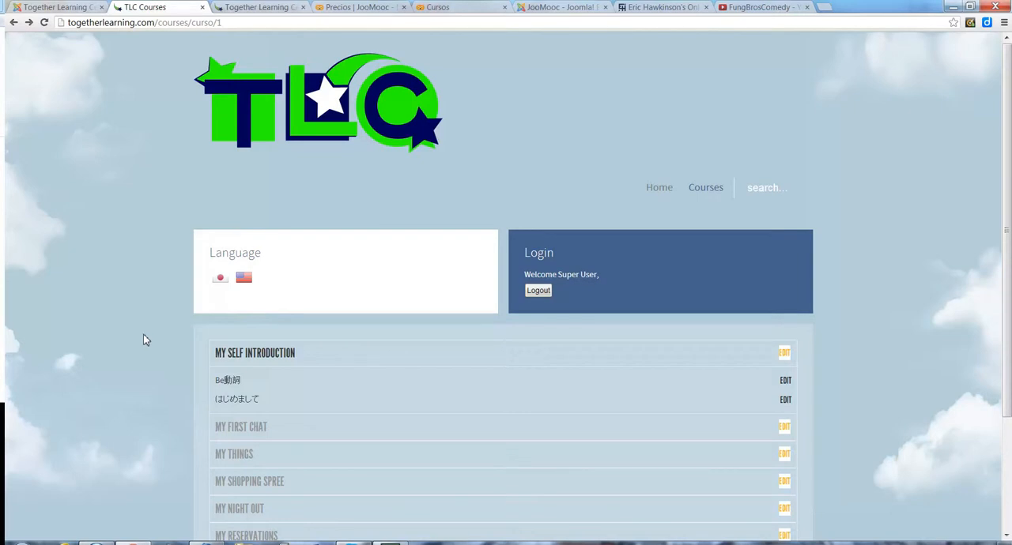
mouse_move(322, 189)
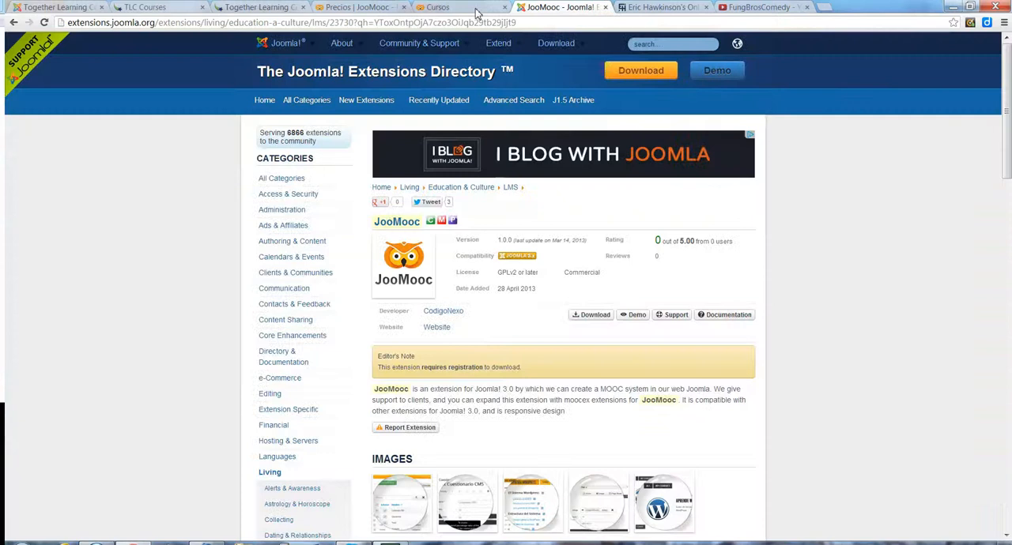
Cycle through the Aprende Joomla course, pricing, directory and portfolio tabs, ending on the portfolio.
click(437, 7)
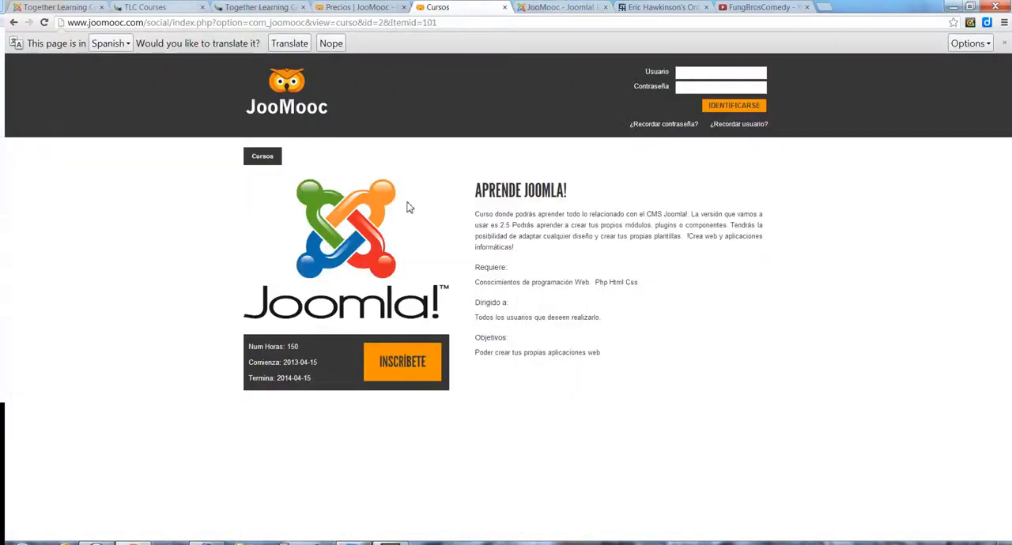
mouse_move(364, 130)
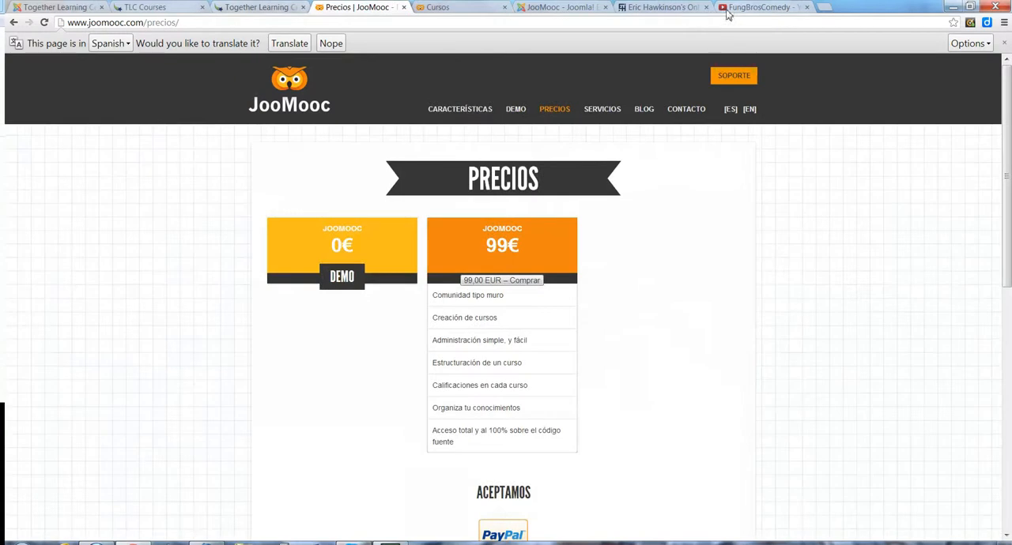
click(662, 7)
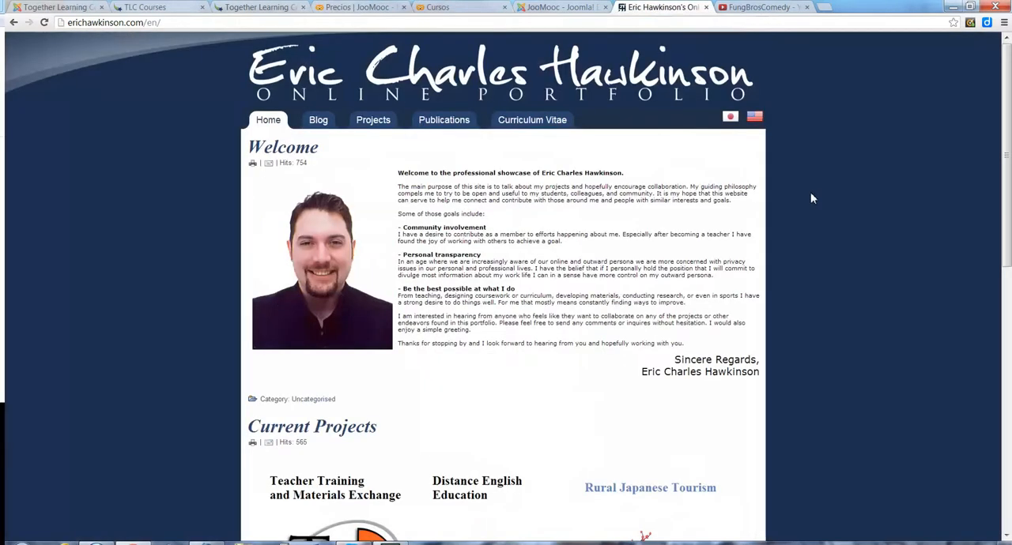
mouse_move(784, 188)
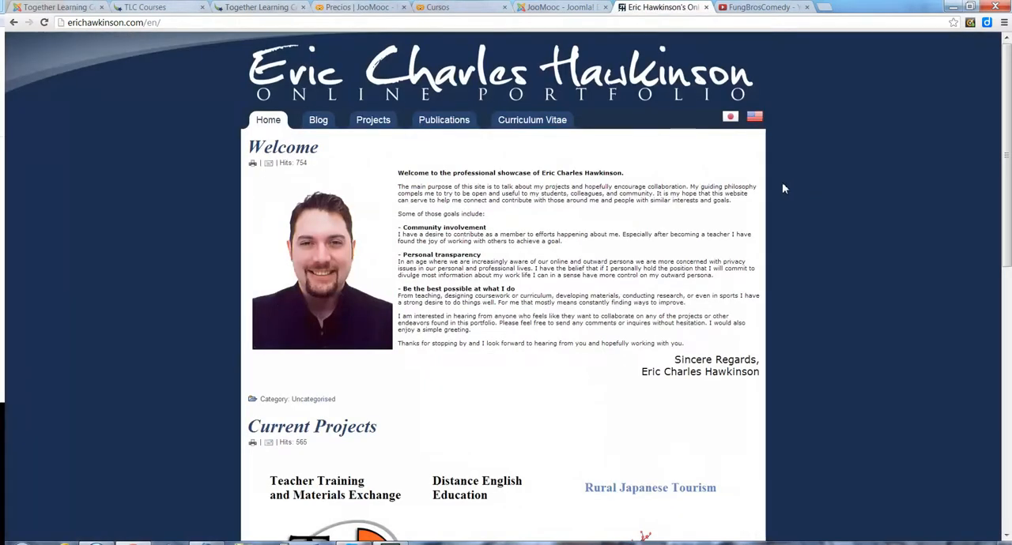
click(360, 7)
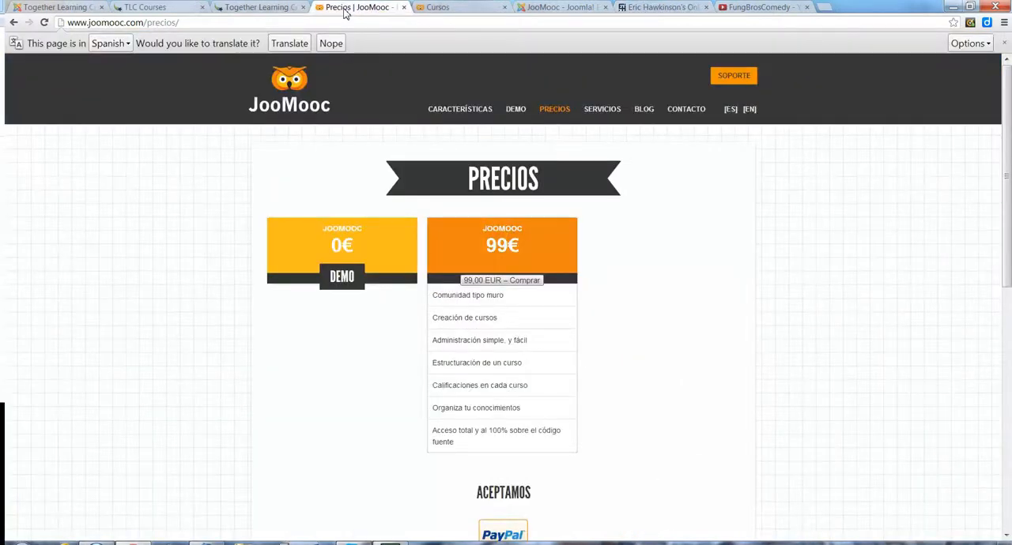
click(557, 7)
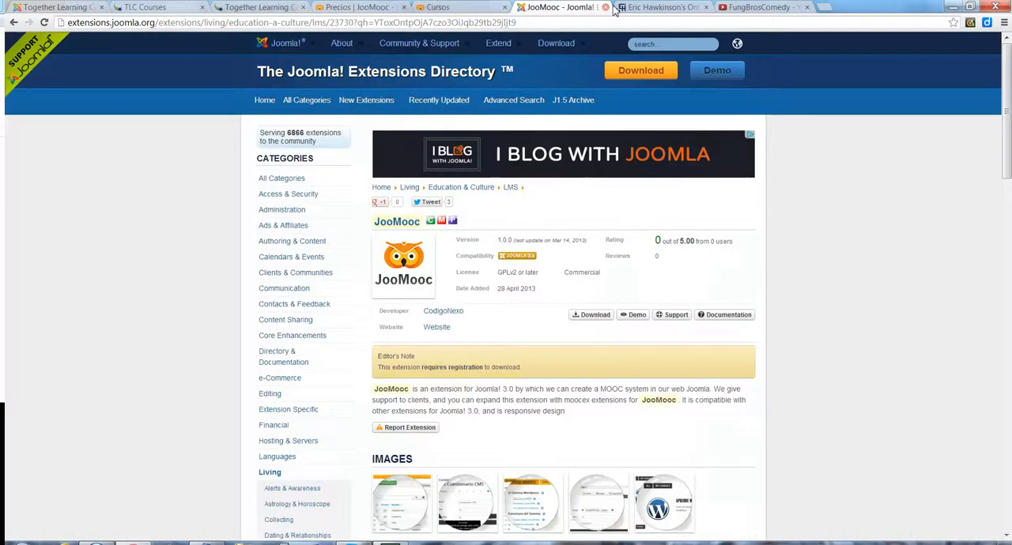
click(662, 7)
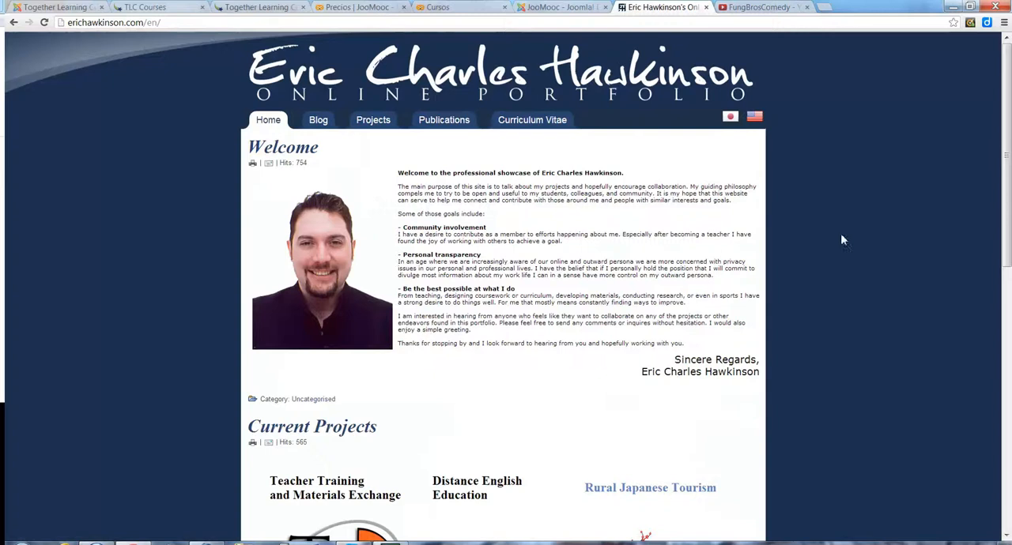